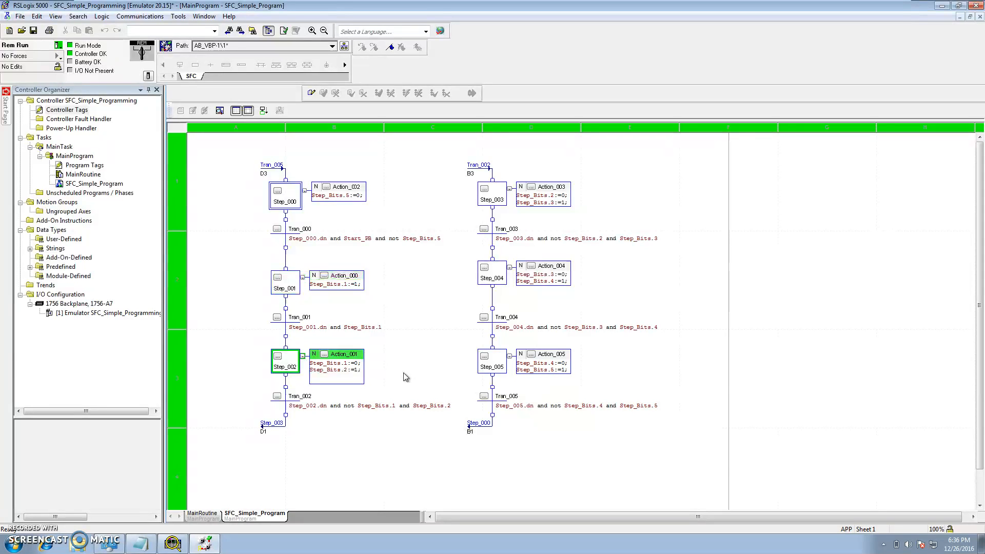
mouse_move(312, 94)
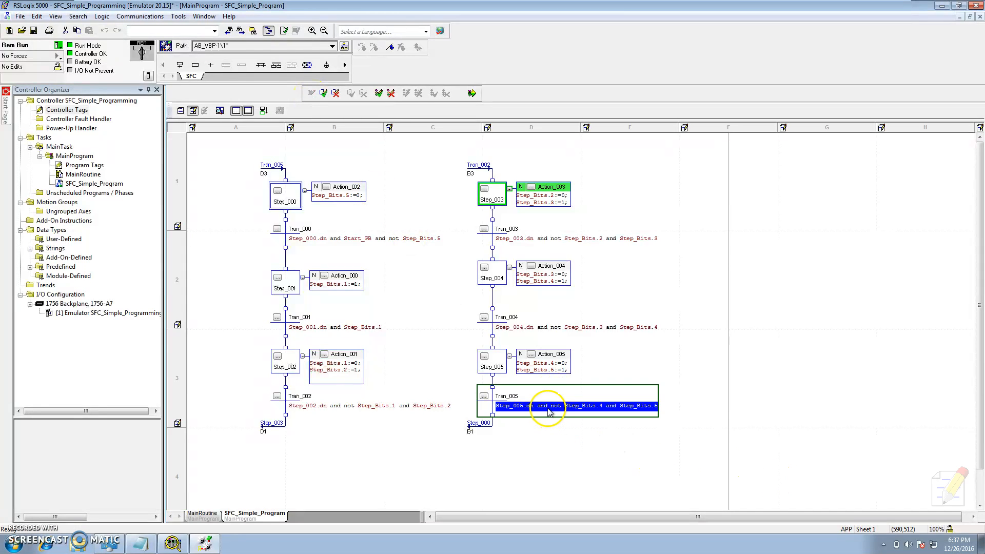
mouse_move(507, 253)
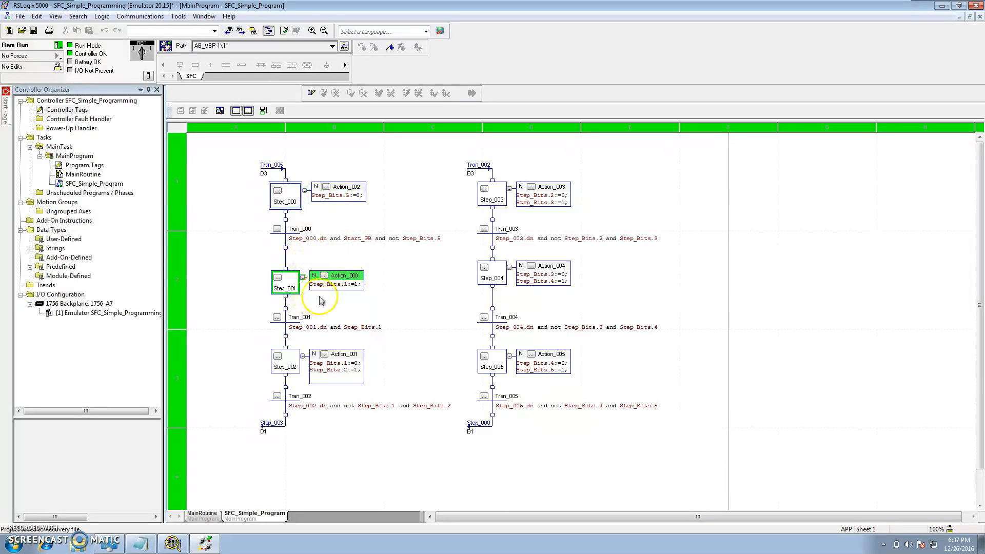
- Inspect Step_000's properties without changes and select Step_003 in the chart
double_click(285, 195)
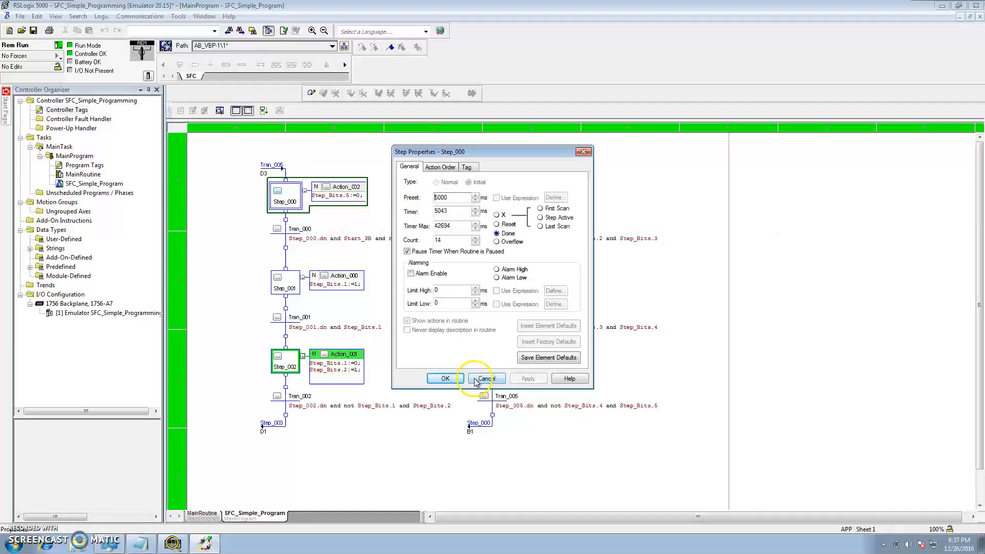
click(486, 378)
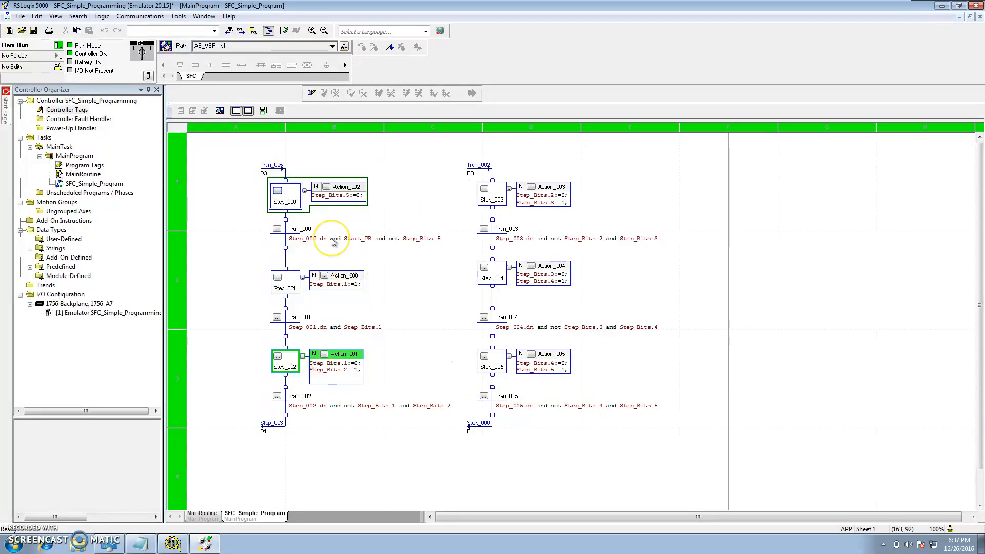
click(493, 195)
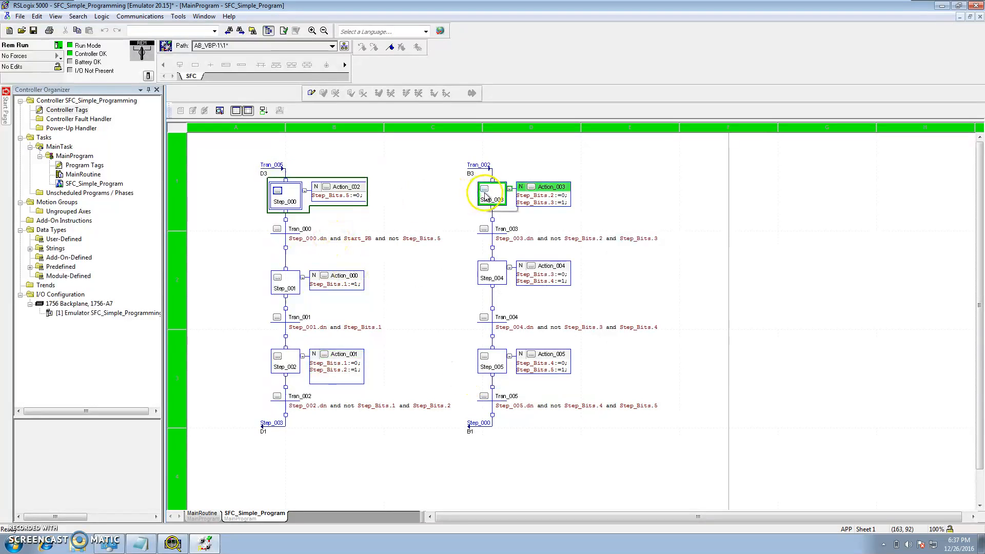
mouse_move(520, 244)
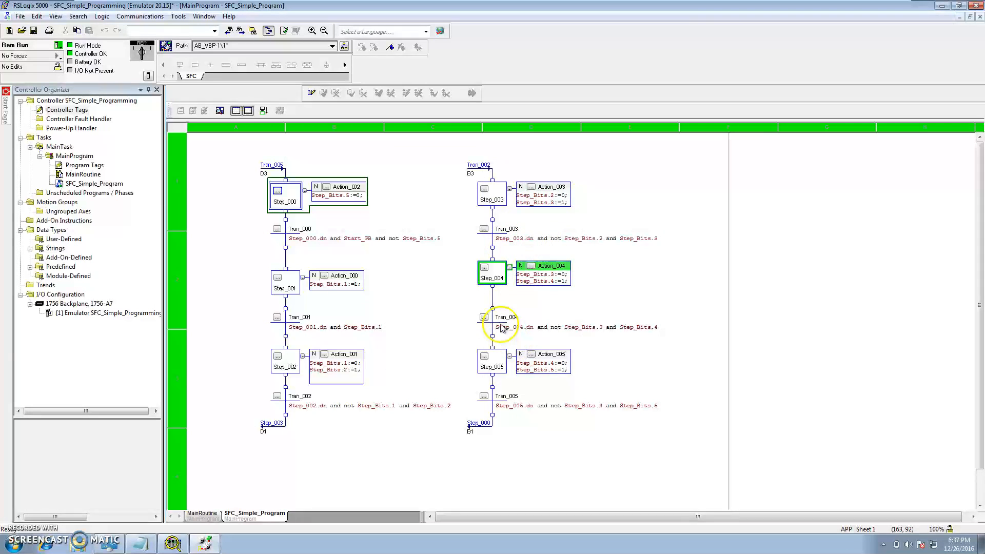
mouse_move(598, 332)
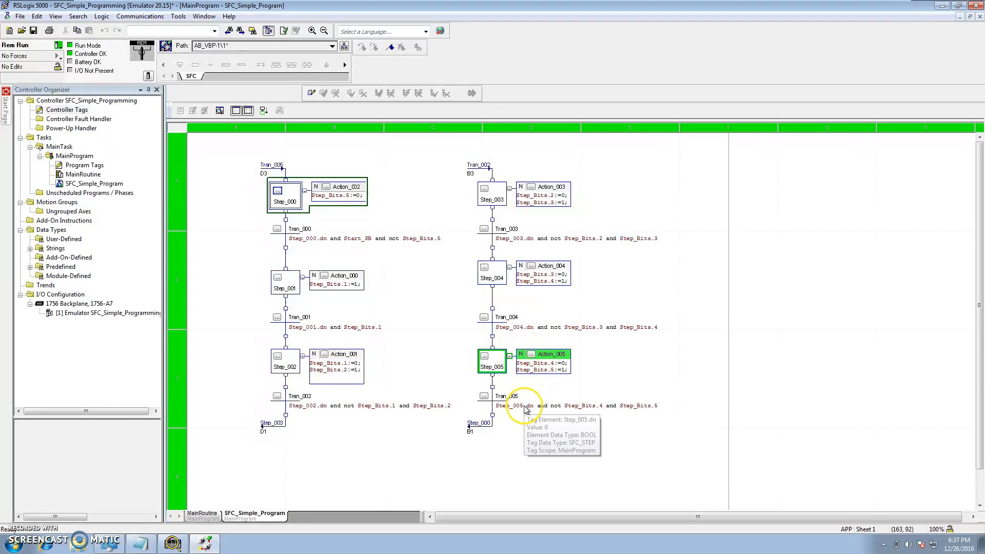
mouse_move(552, 366)
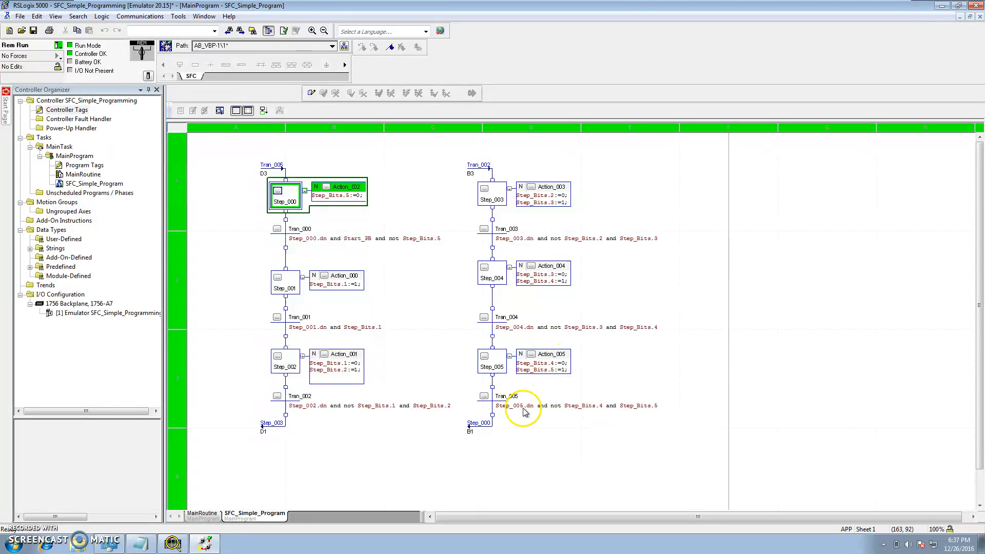
mouse_move(309, 248)
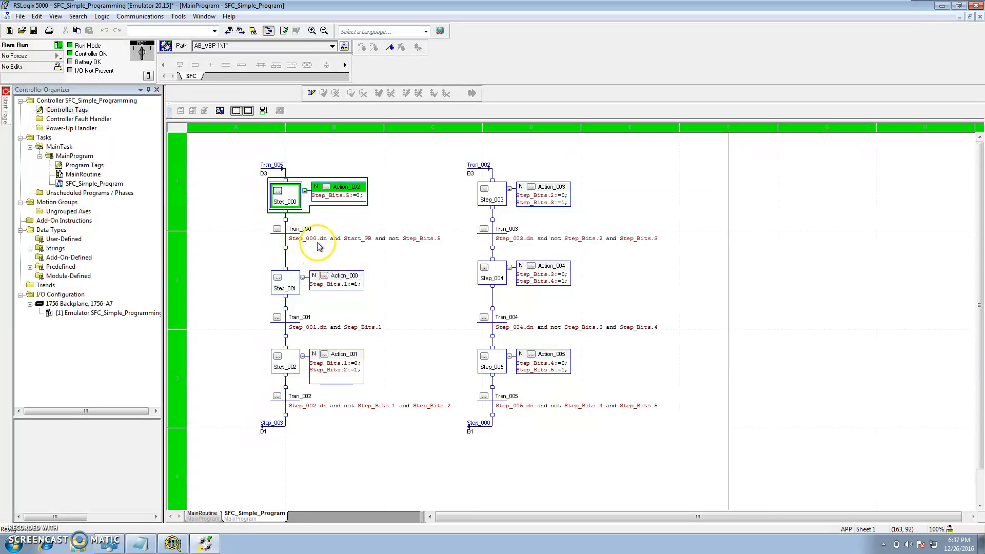
- Set Step_001's timer preset to 1000 ms and apply it
click(285, 281)
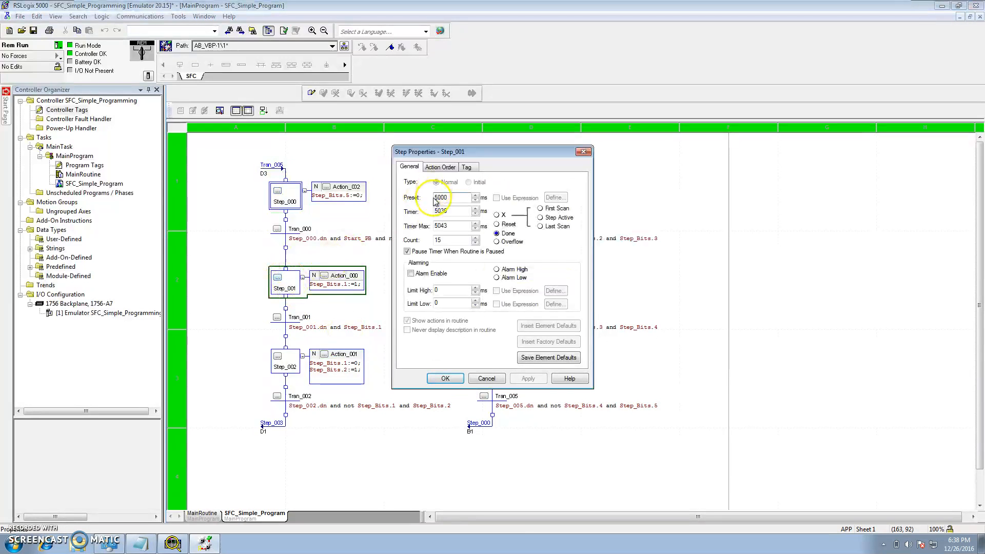
text(1000)
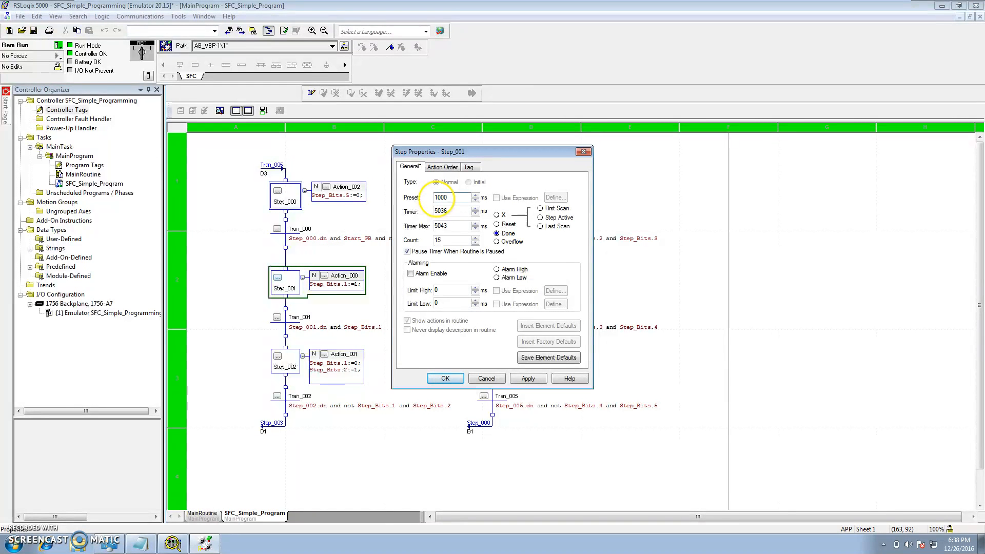
click(445, 378)
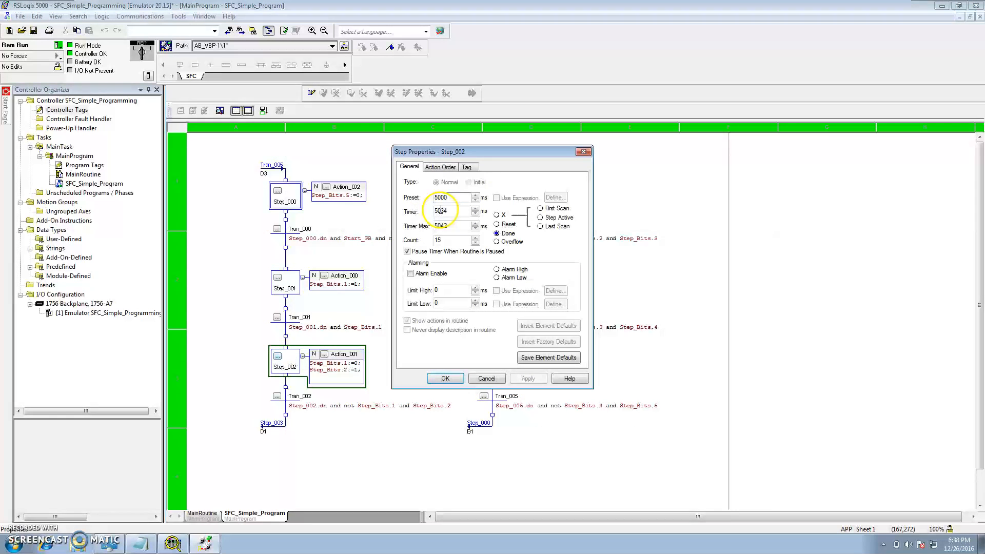
text(15000)
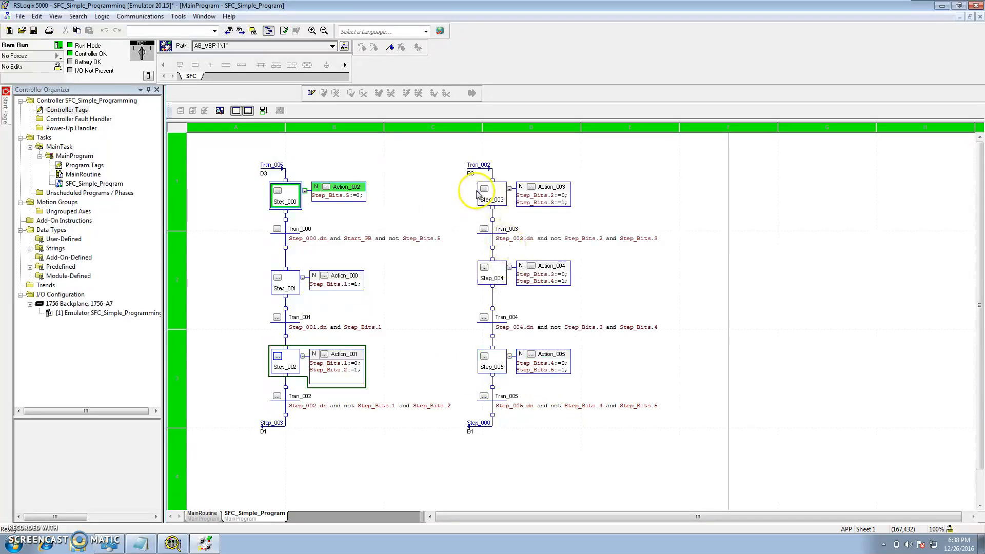
- Review the timer presets of Step_003, Step_004 and Step_005 and confirm them unchanged
double_click(484, 189)
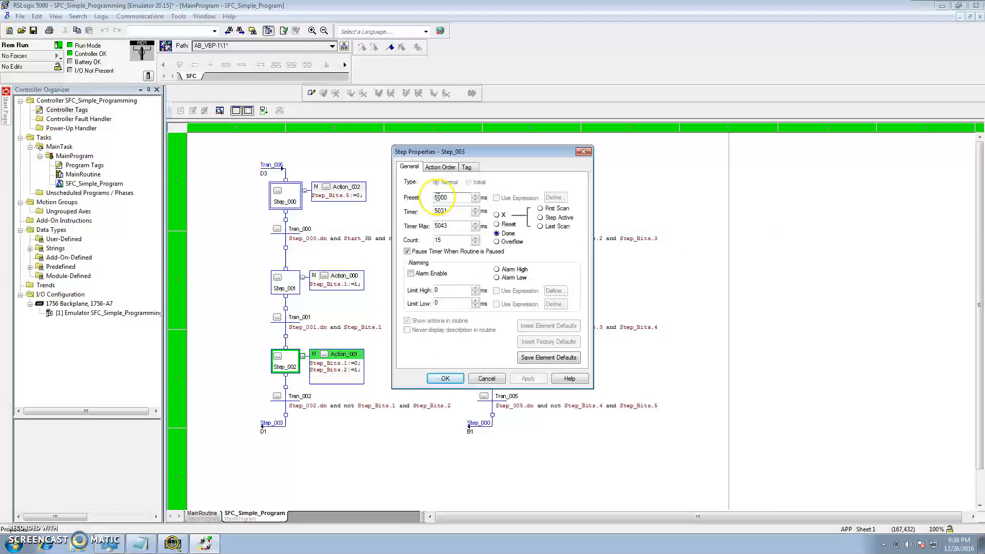
click(528, 378)
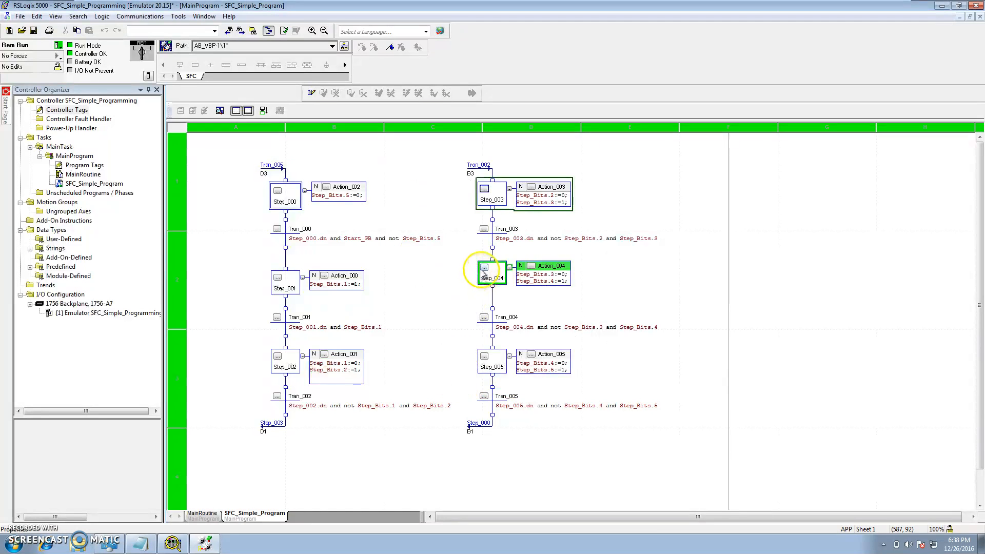
double_click(485, 271)
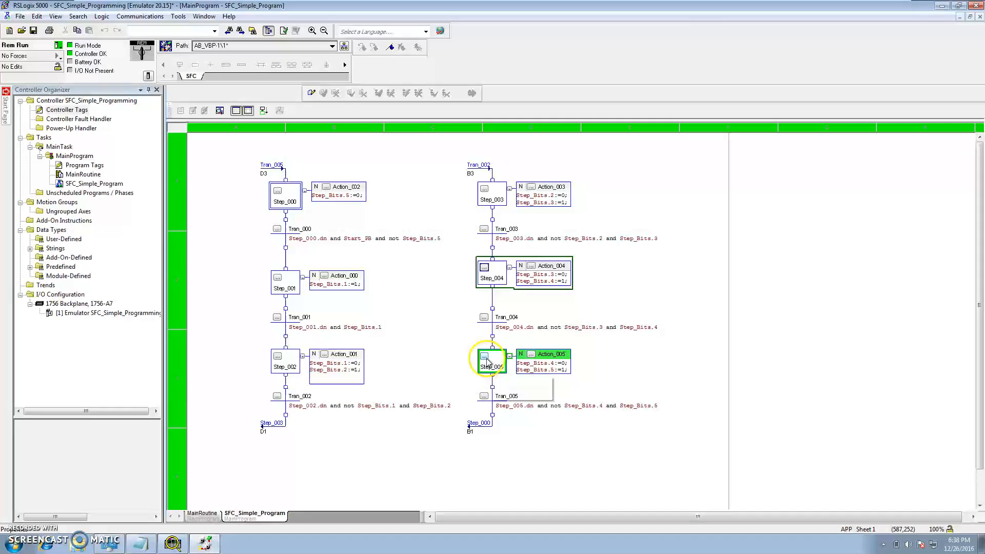
double_click(491, 363)
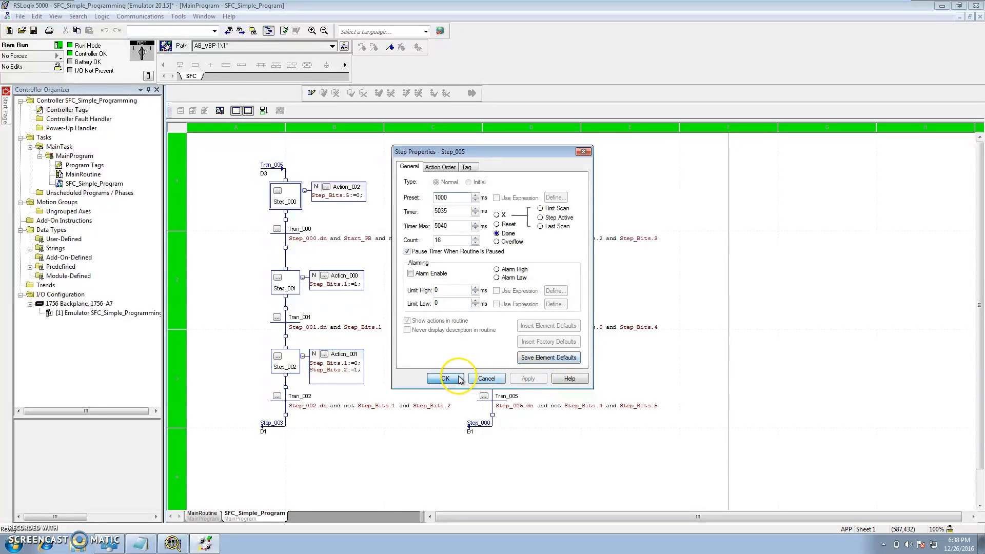
click(445, 379)
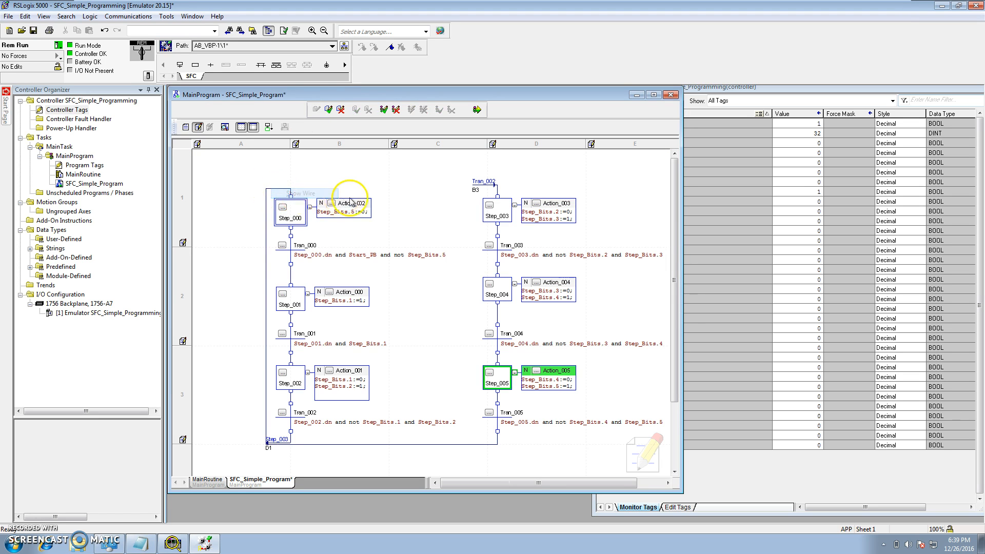
- Hide the long wire into Step_003 so the jump label returns, then finalize all edits in the program
right_click(478, 196)
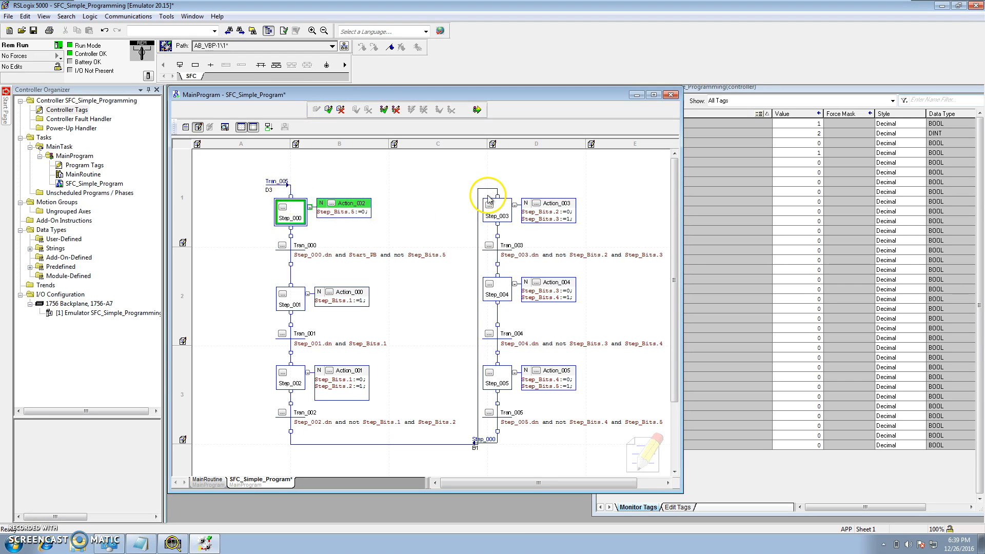
right_click(488, 198)
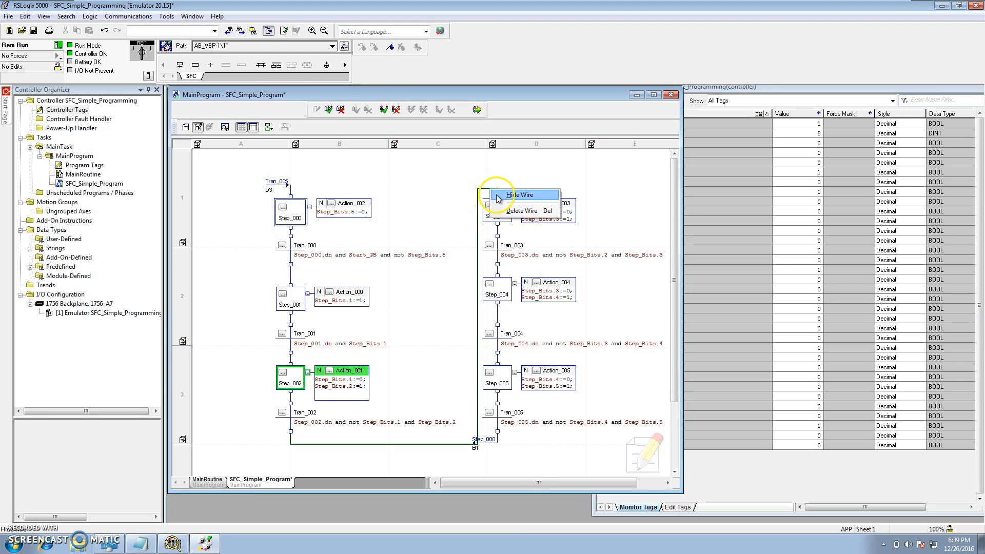
click(519, 195)
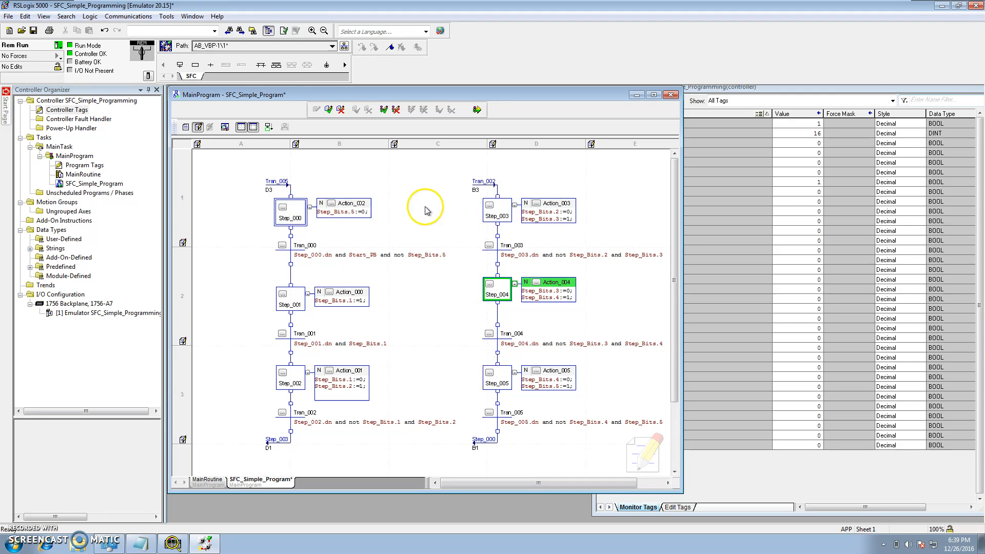
click(478, 109)
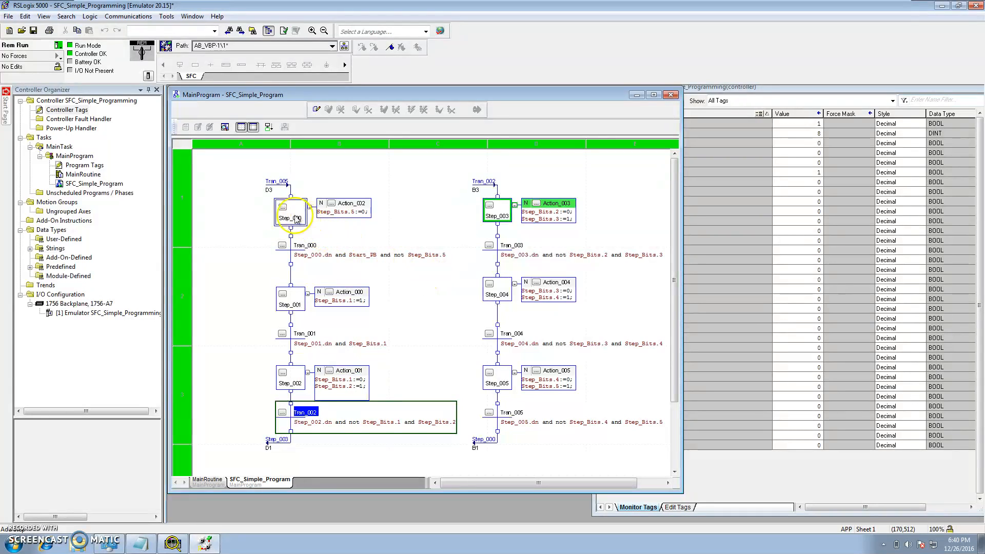
double_click(290, 214)
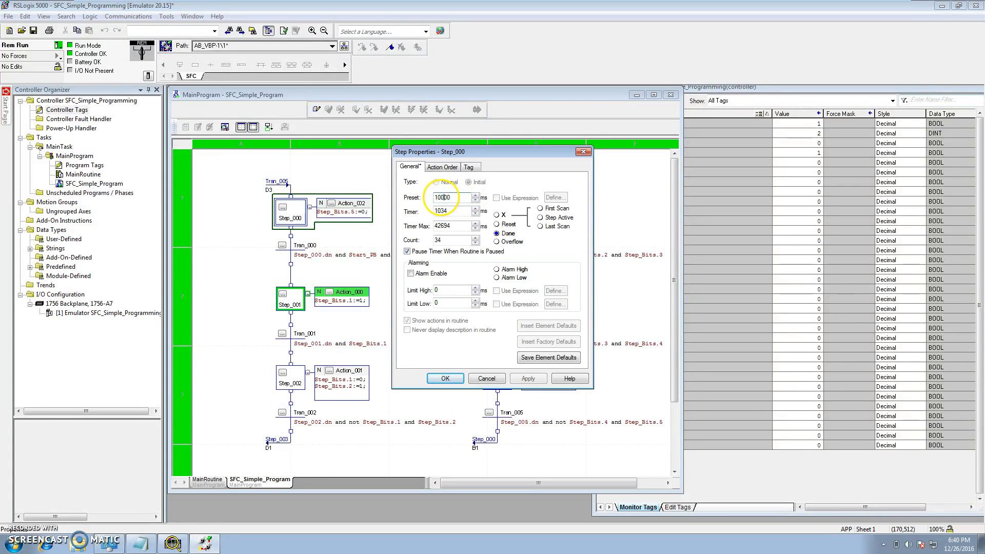
click(529, 378)
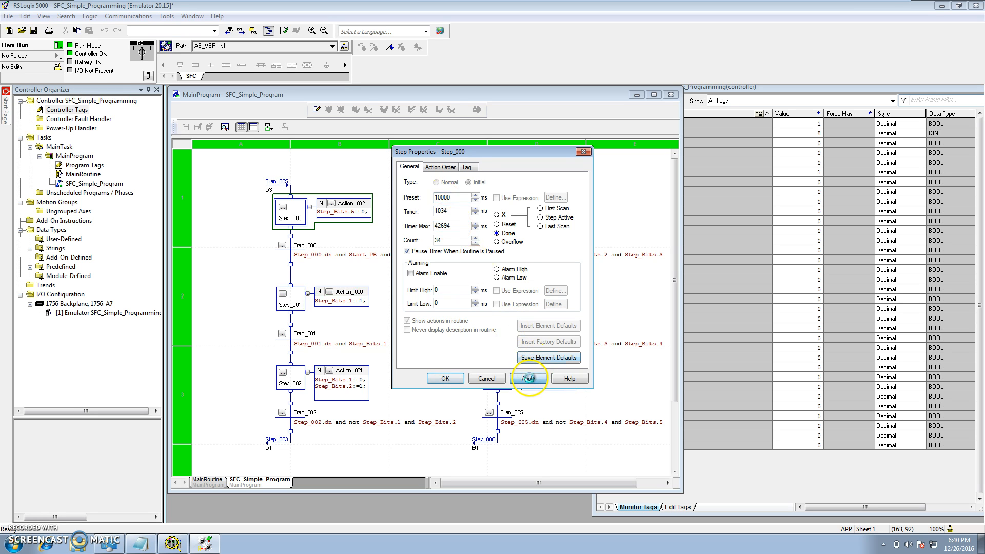
click(529, 378)
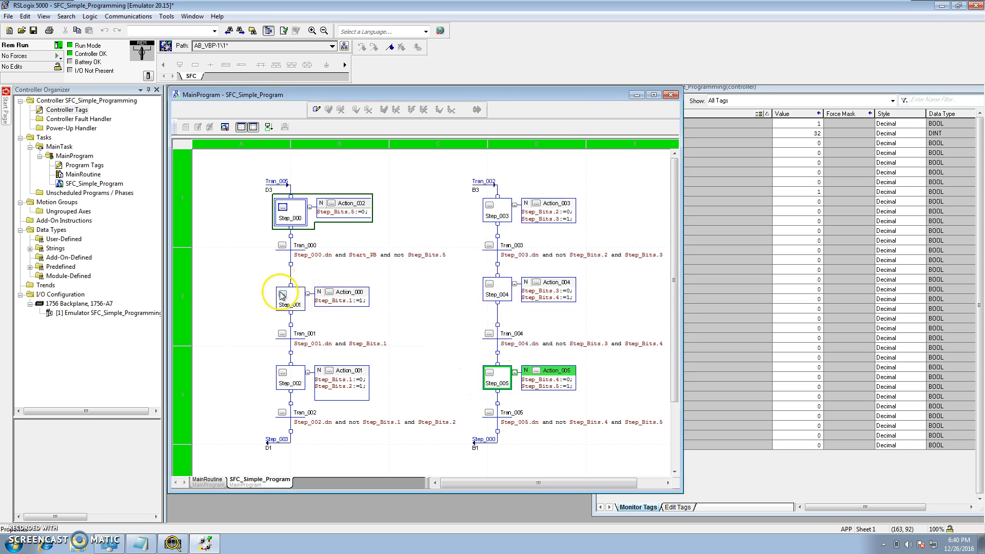
double_click(281, 296)
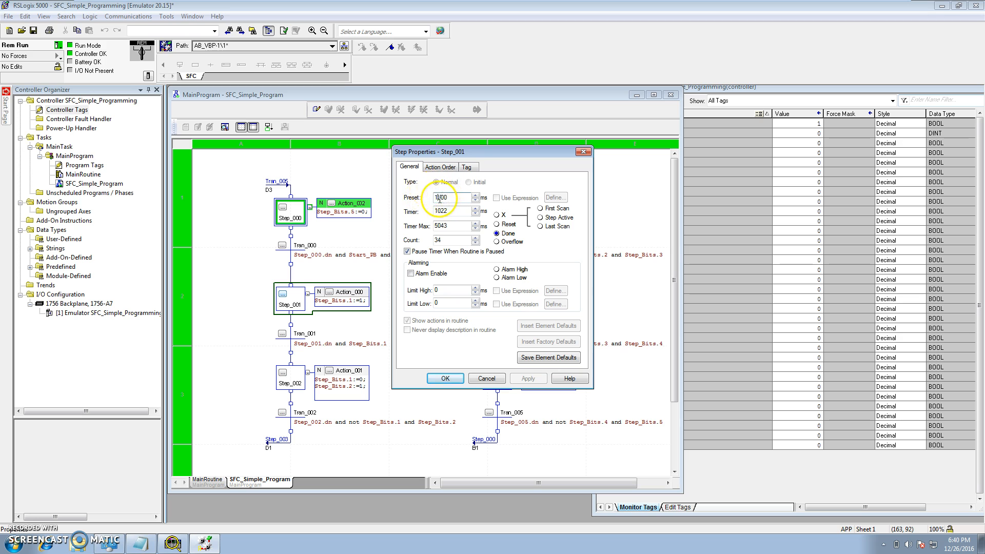
text(10000)
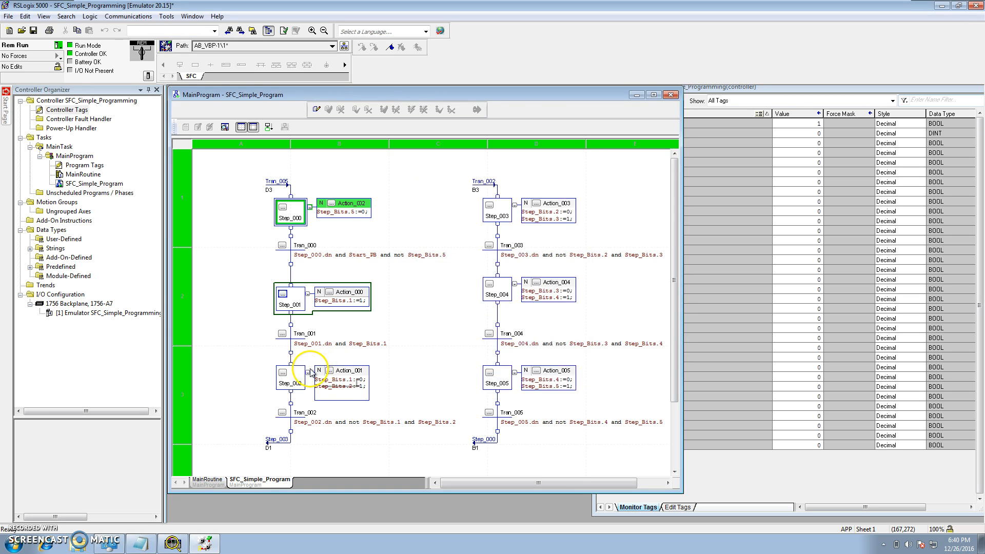
double_click(289, 380)
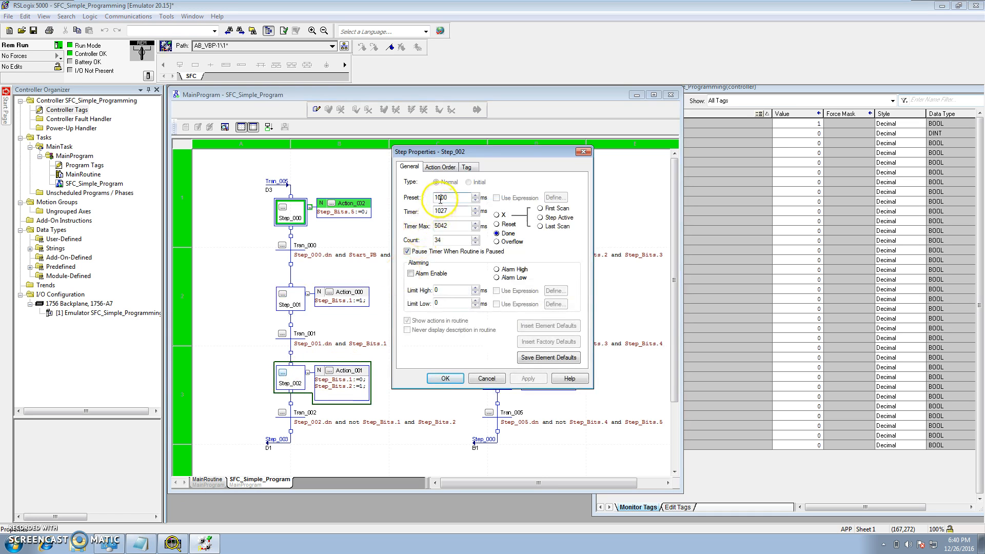
click(529, 378)
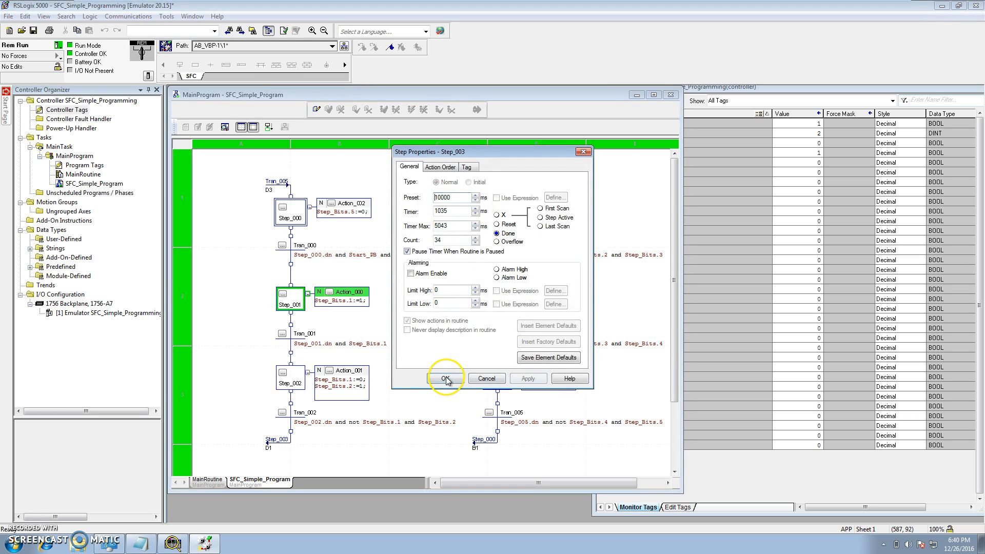
click(445, 378)
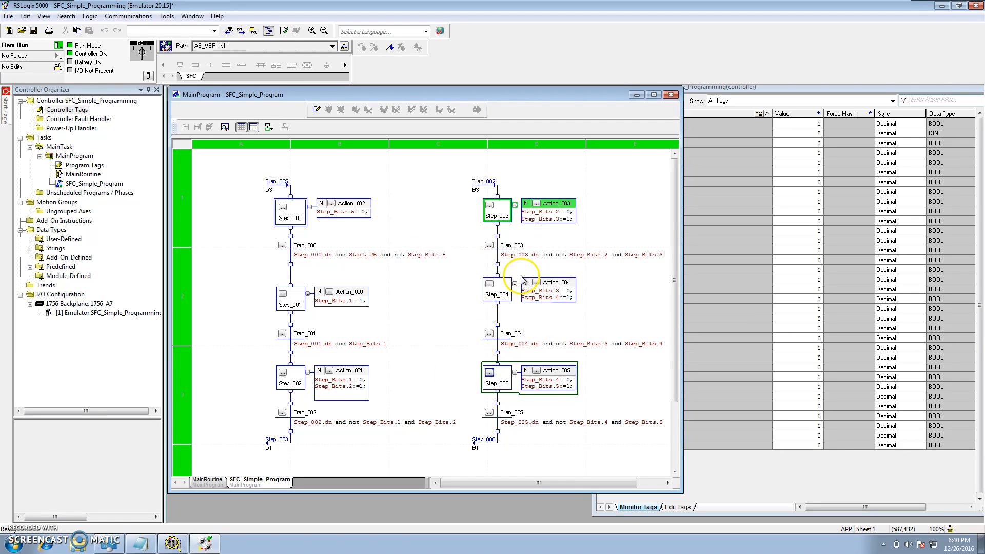
mouse_move(506, 254)
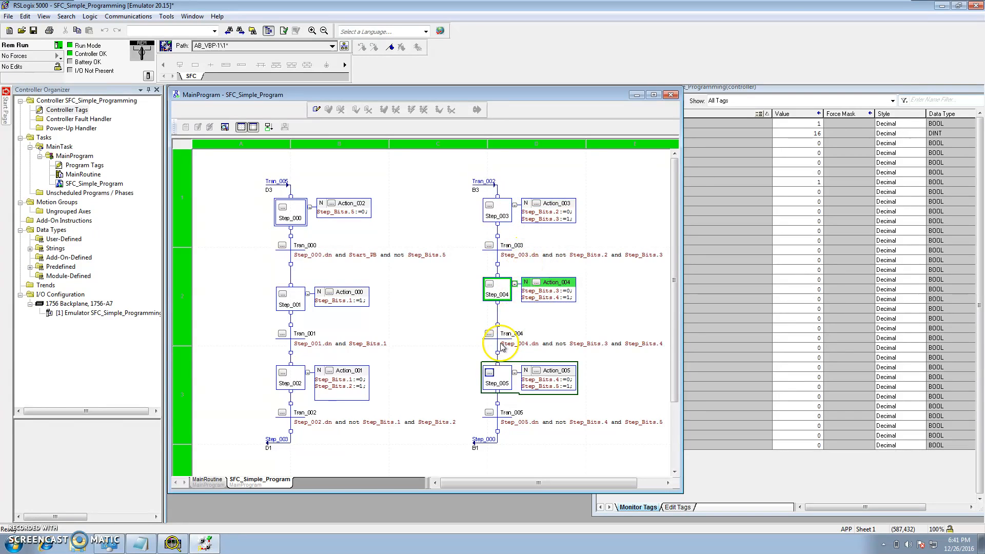
- Step through Tran_004 and Tran_005, then Tran_000 so the chart advances to Step_001
right_click(498, 343)
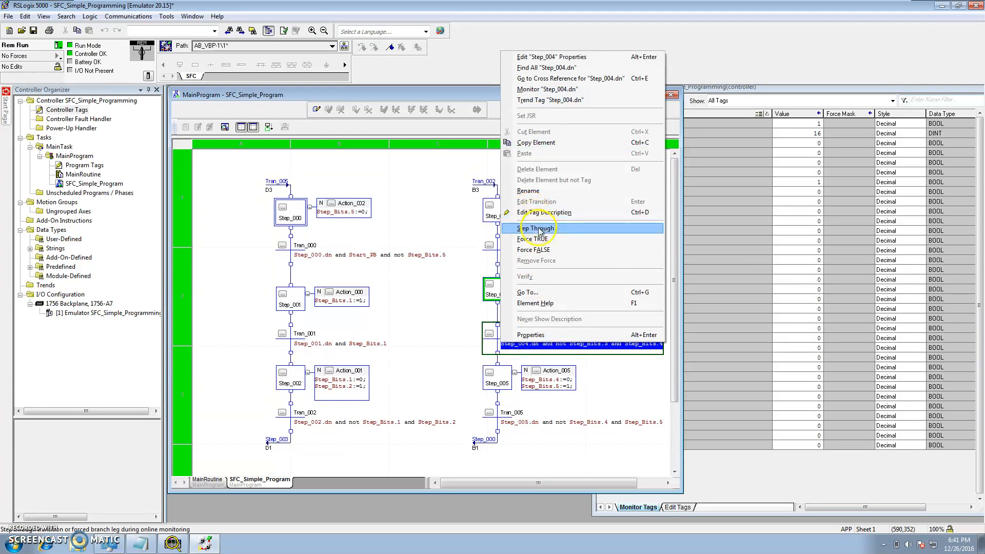
click(536, 228)
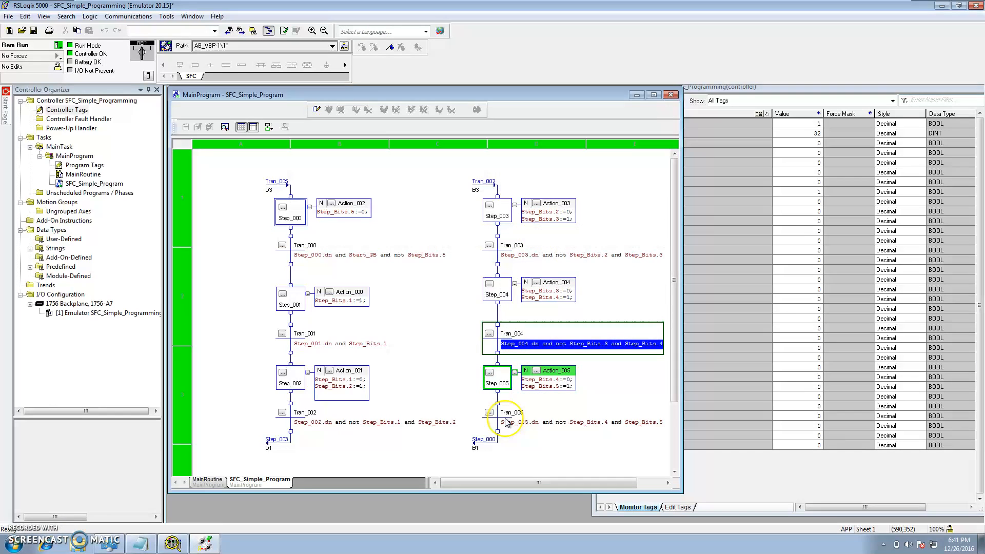
right_click(505, 423)
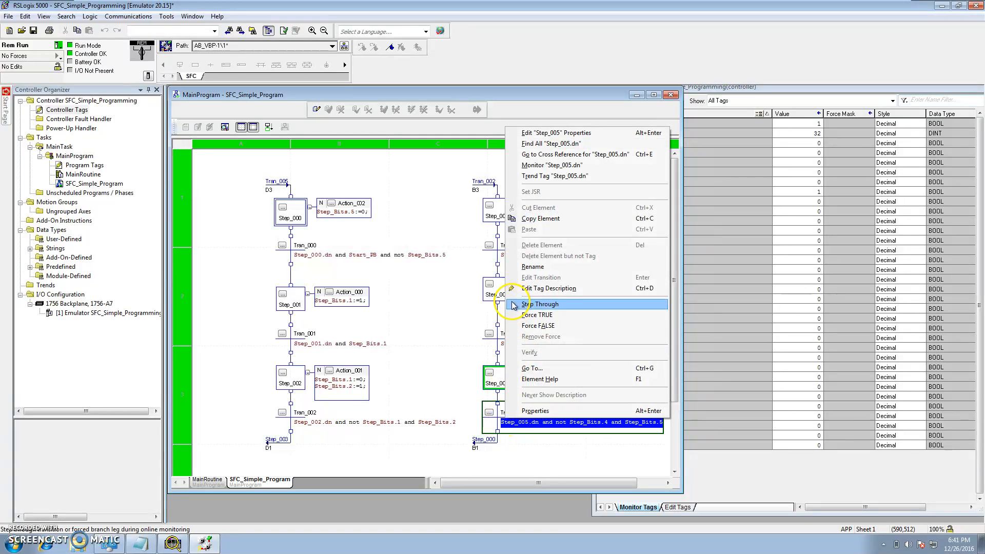
right_click(304, 245)
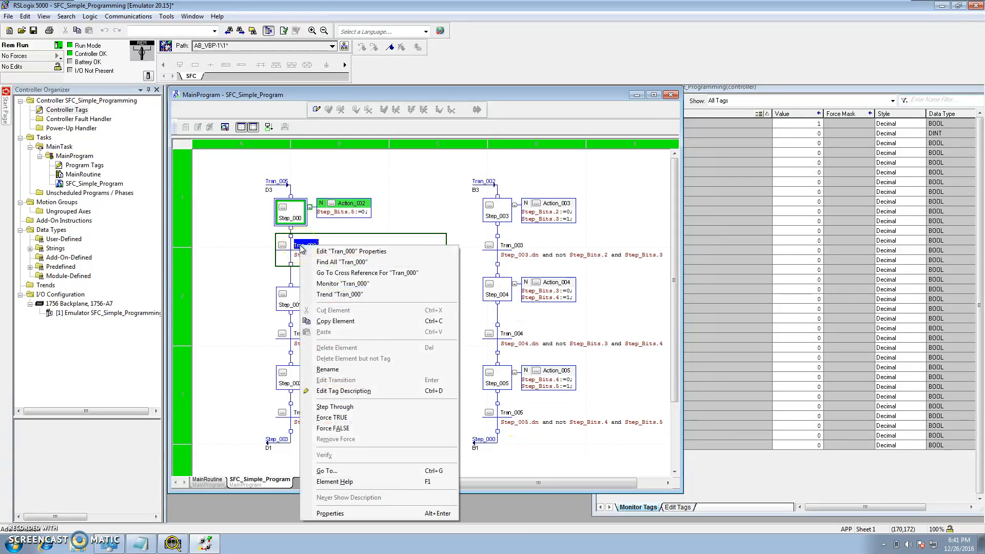
click(334, 406)
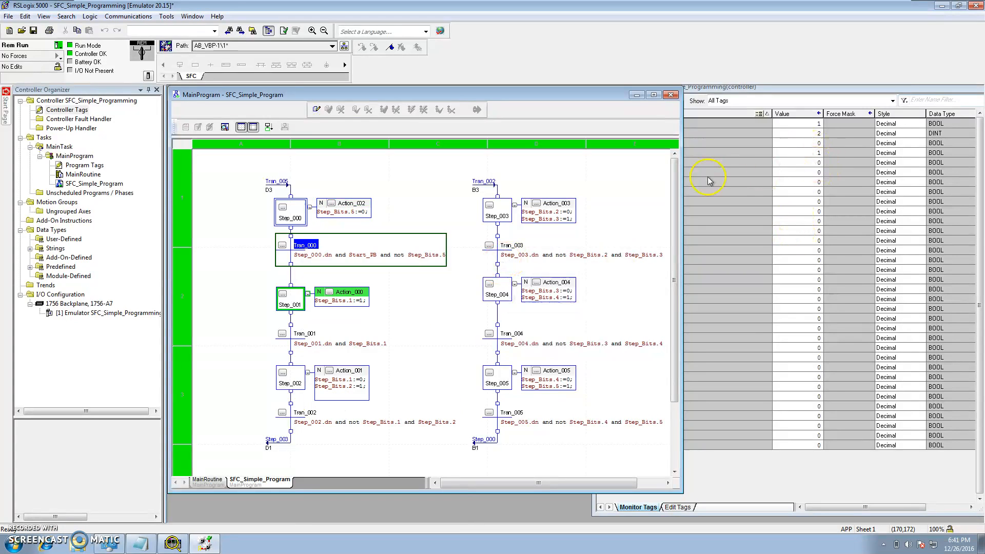
mouse_move(300, 316)
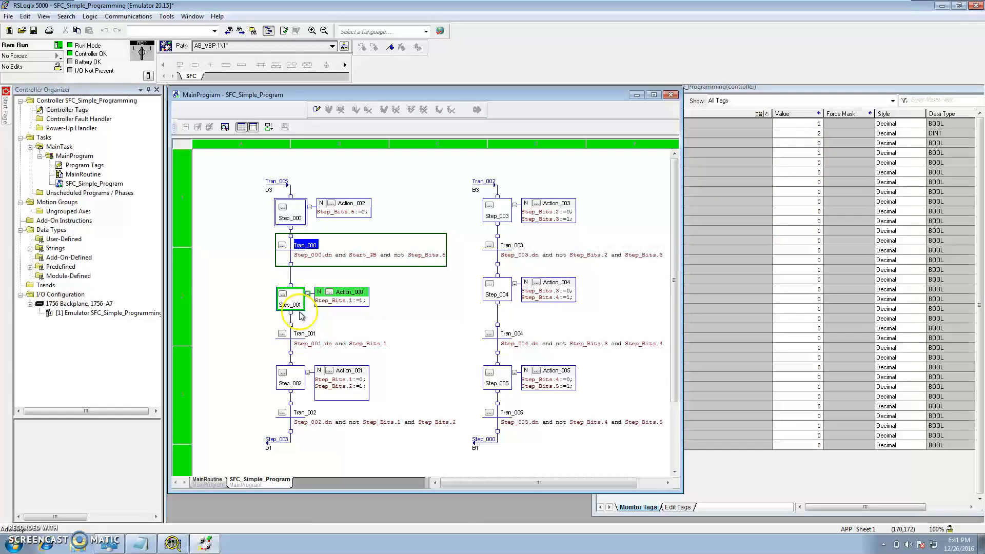
mouse_move(311, 344)
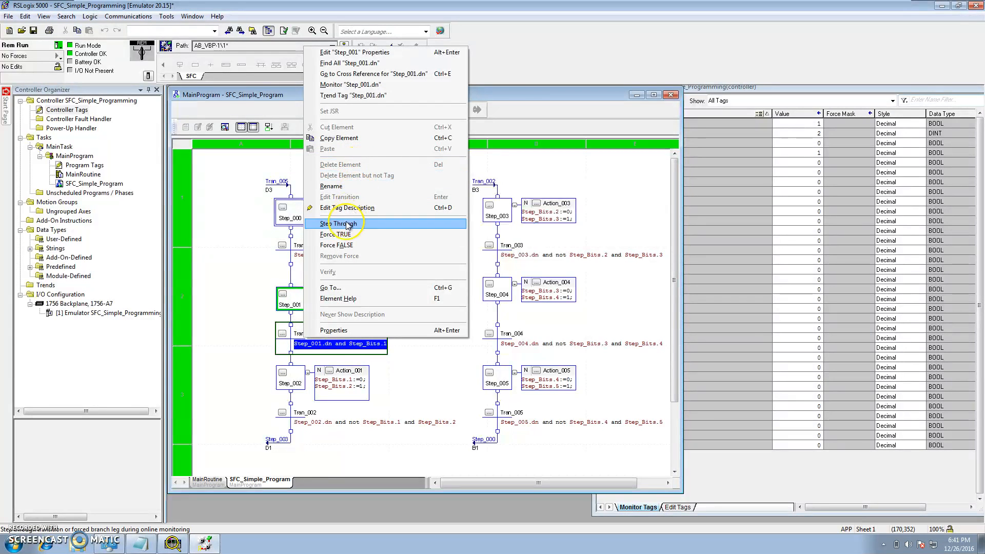
- Step through Tran_001 and Tran_003 to reach Step_004, then force Tran_004 false
click(339, 224)
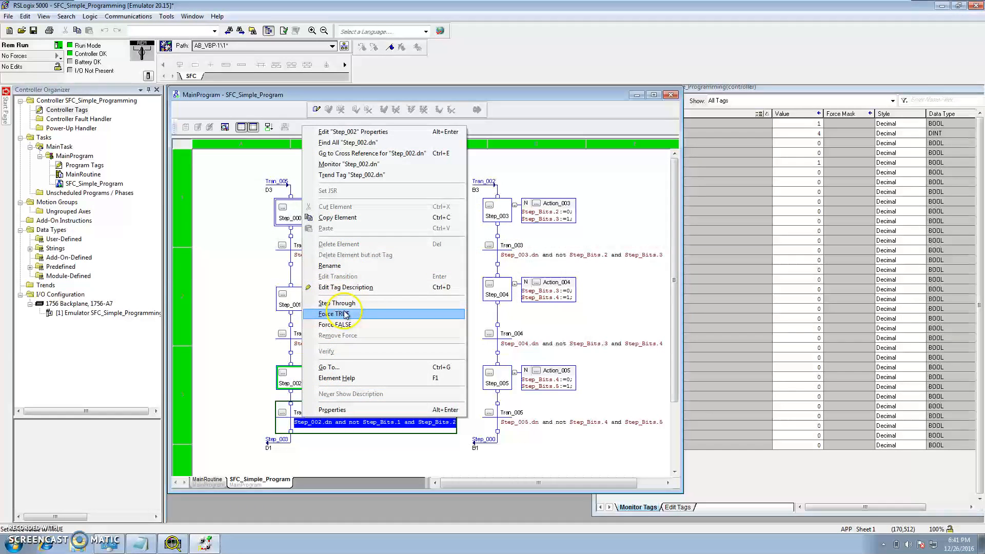
right_click(515, 255)
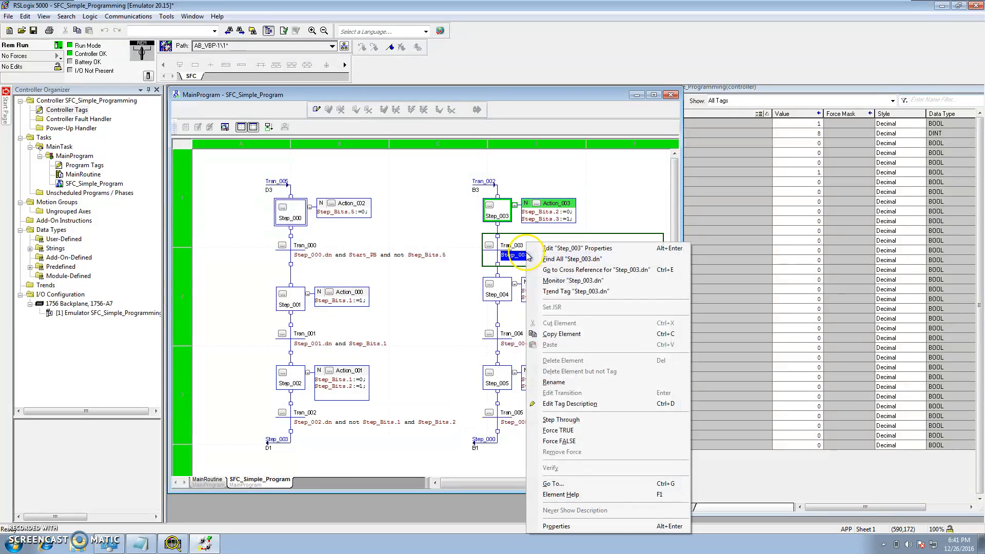
mouse_move(560, 419)
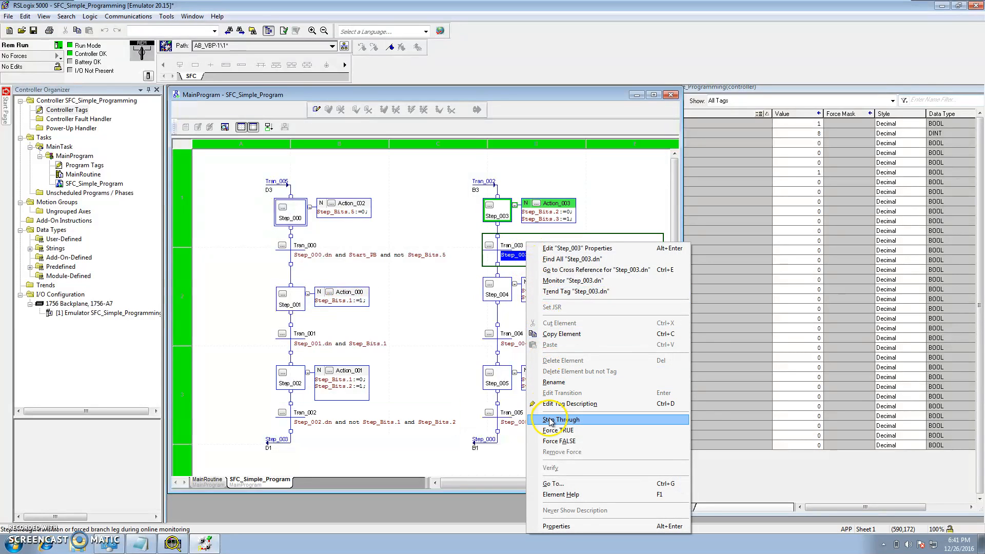
click(565, 419)
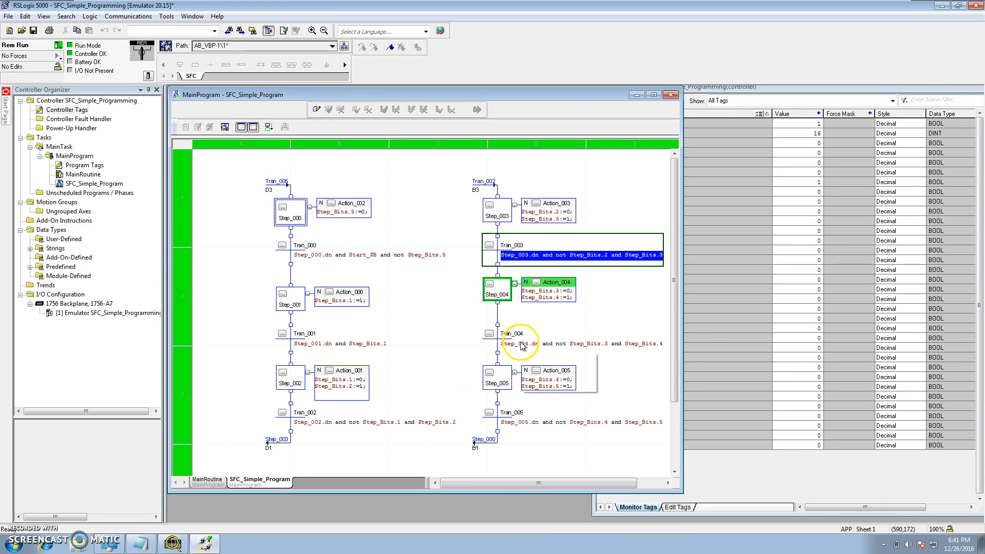
right_click(518, 343)
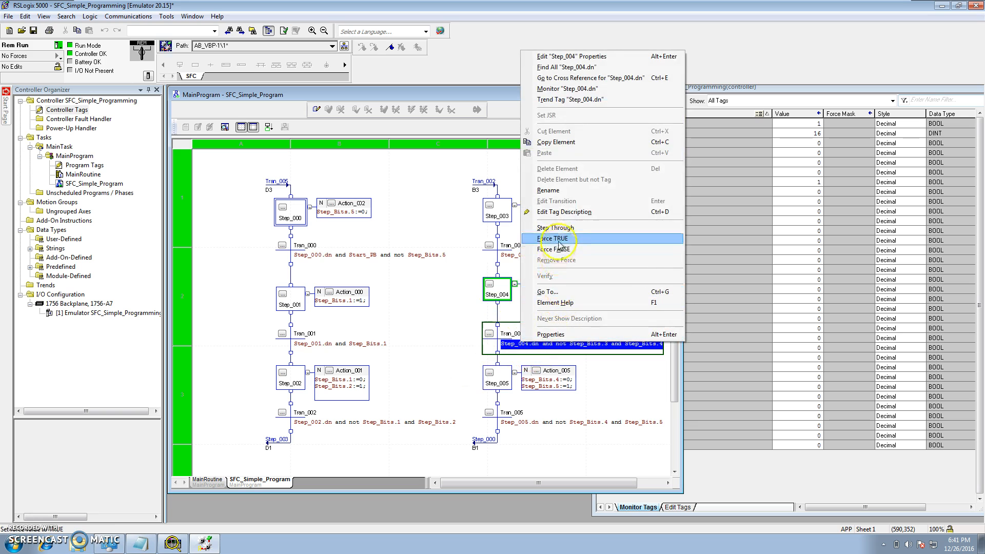
mouse_move(560, 254)
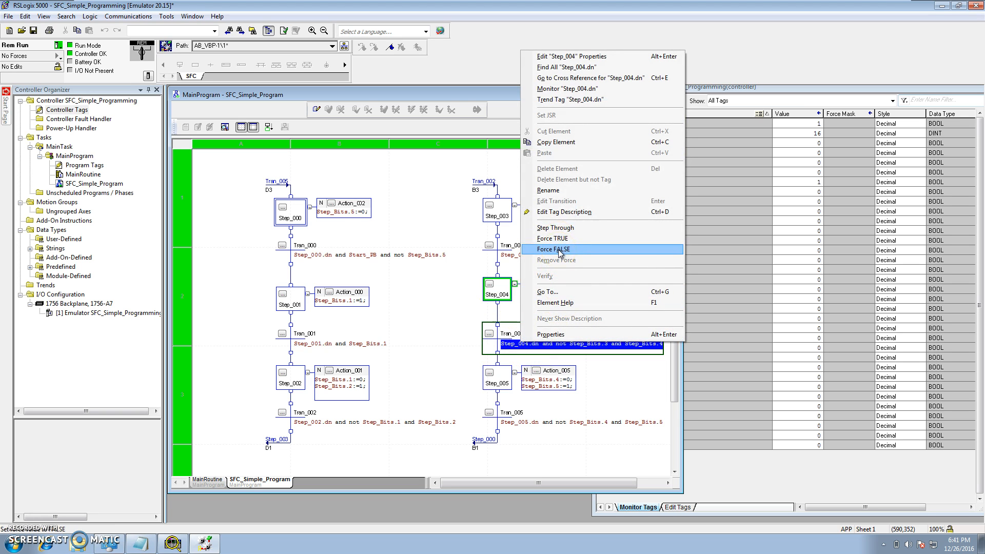
click(553, 249)
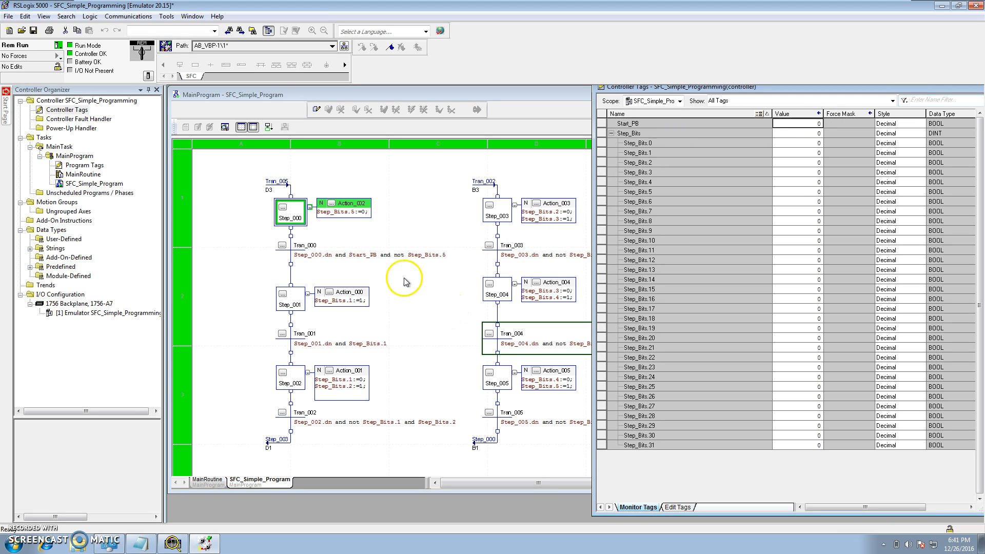
mouse_move(316, 254)
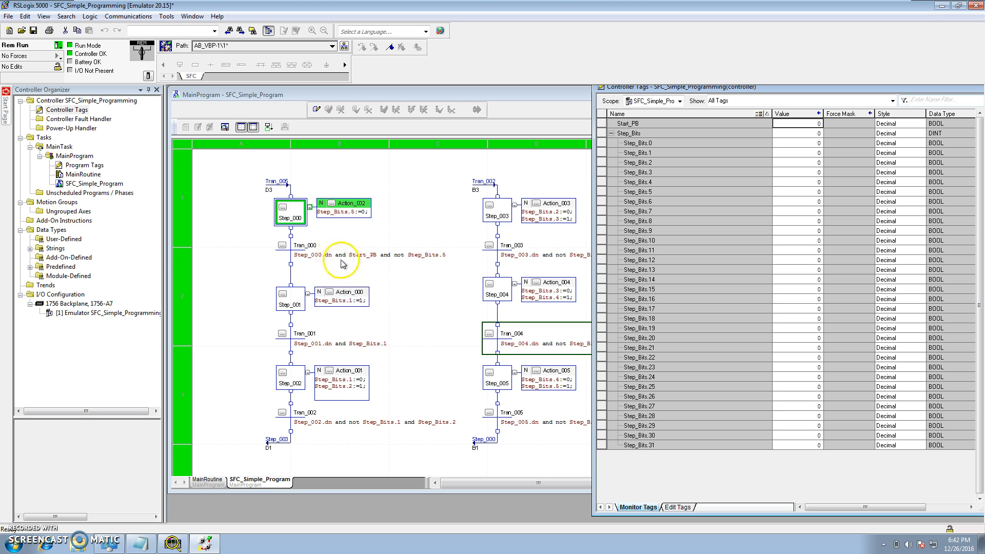
mouse_move(351, 345)
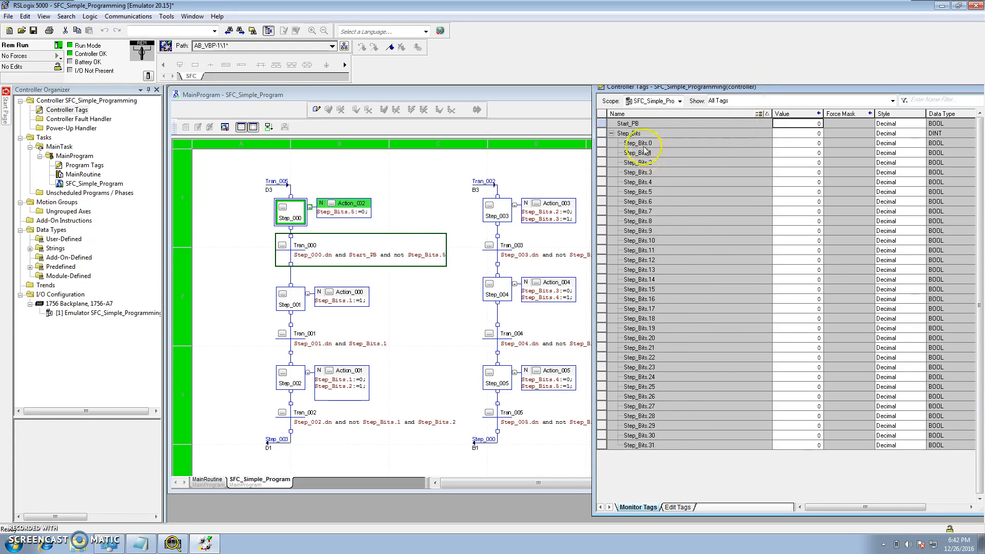
mouse_move(318, 261)
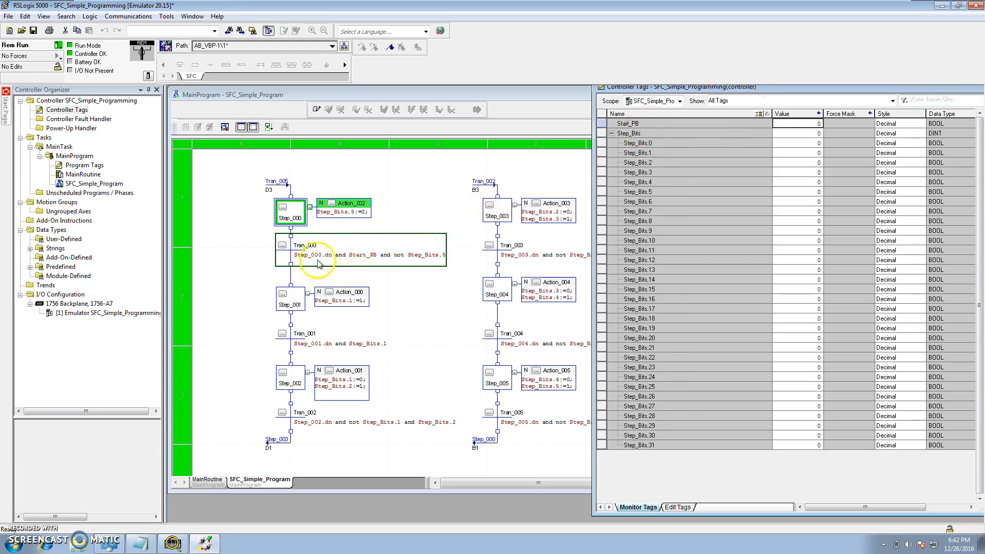
mouse_move(320, 259)
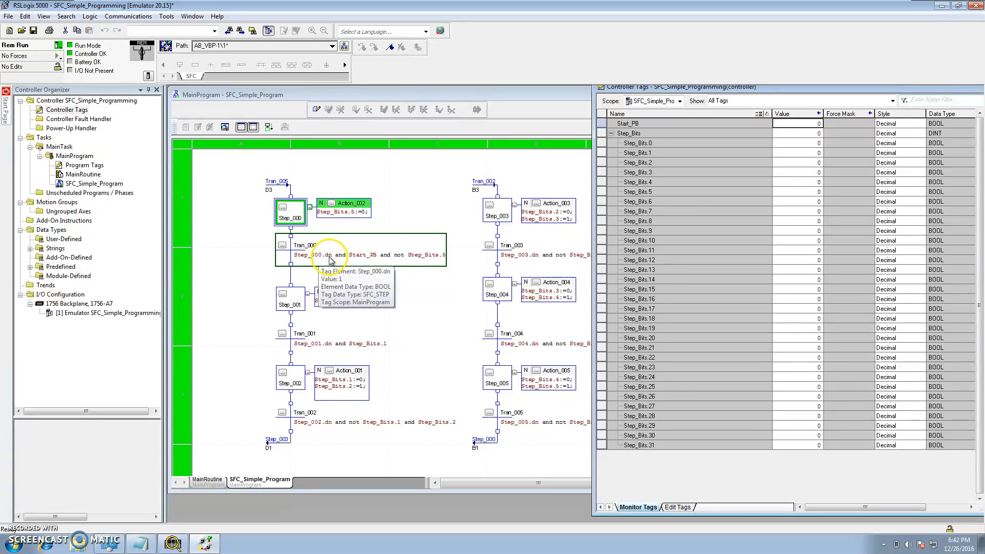
mouse_move(361, 257)
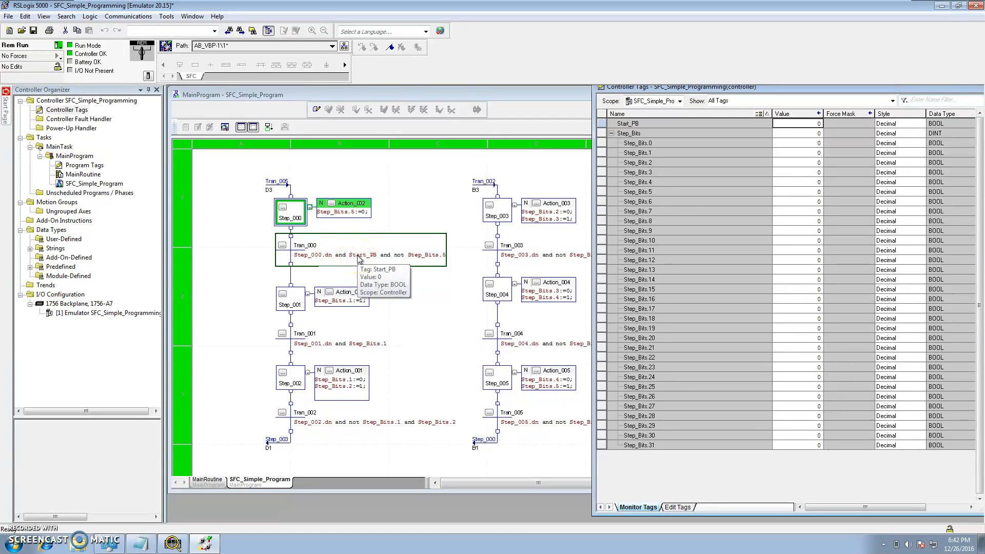
mouse_move(423, 259)
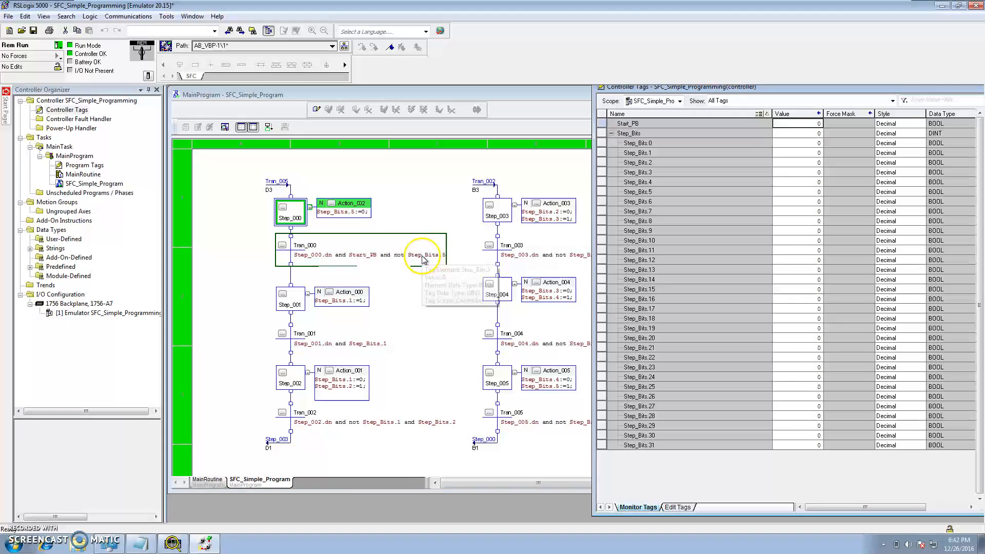
mouse_move(433, 256)
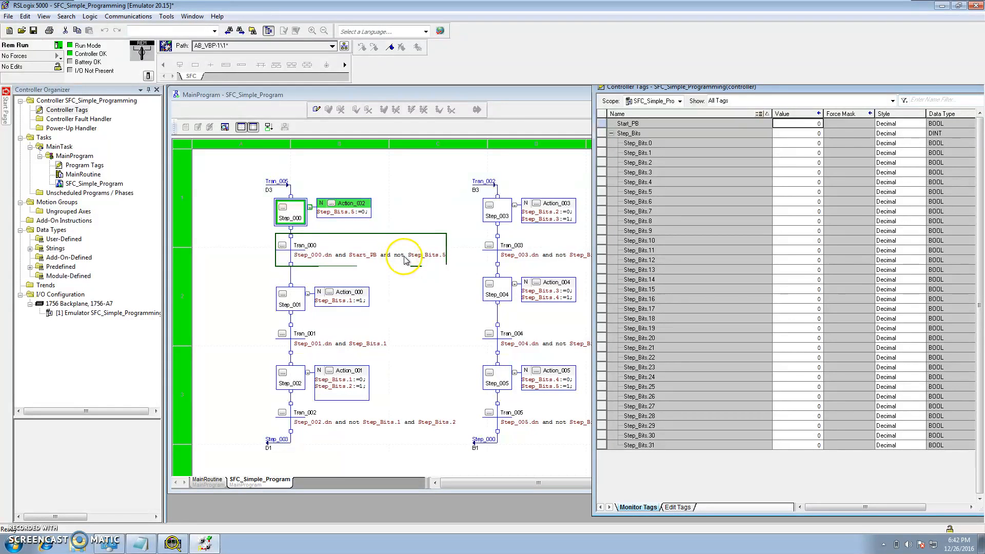
mouse_move(360, 254)
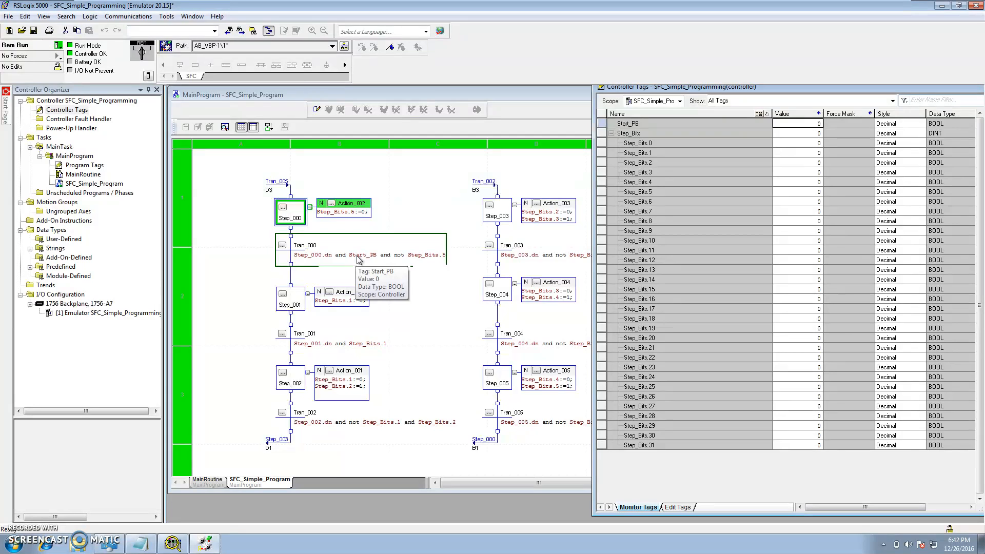
- Step through Tran_000 so Step_001 becomes active and Step_Bits reads 2
right_click(362, 254)
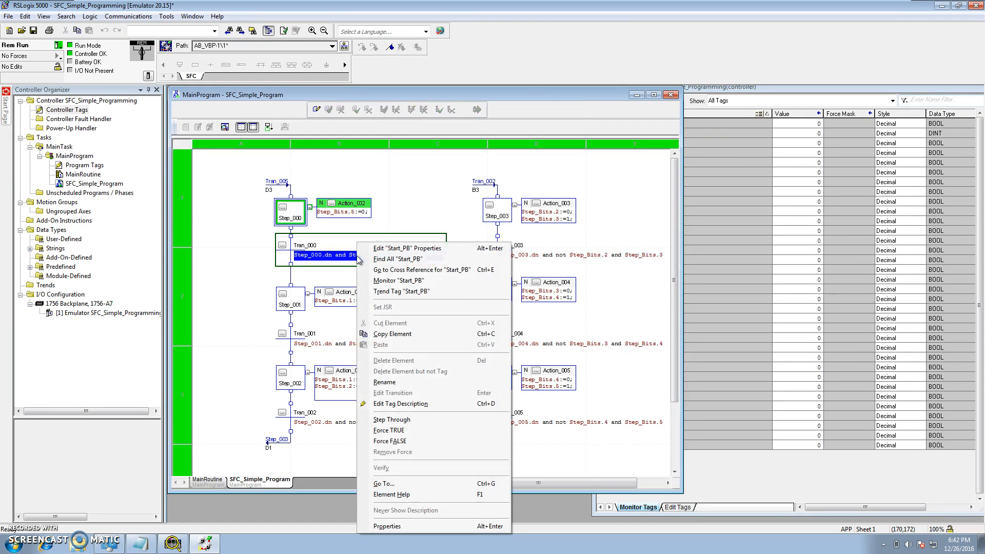
mouse_move(391, 420)
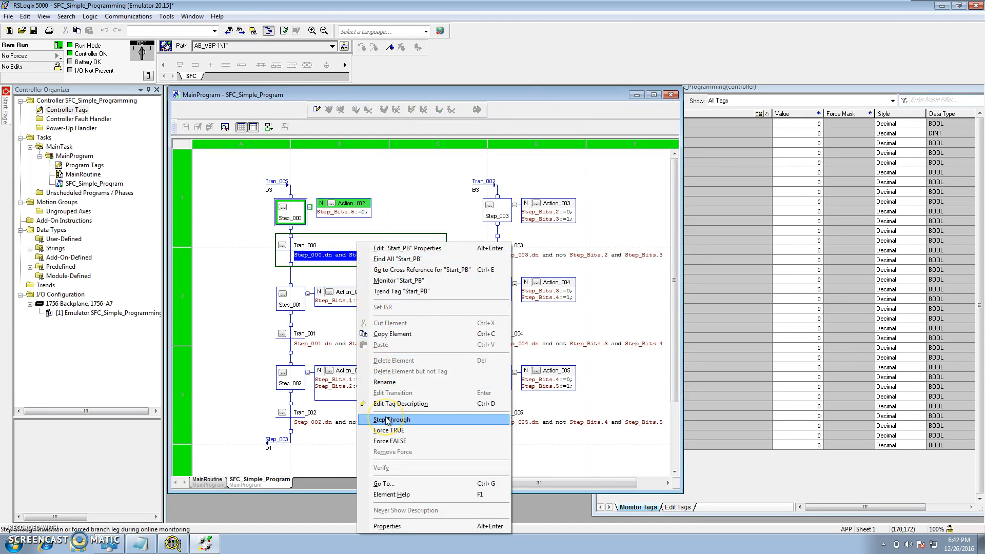
click(392, 420)
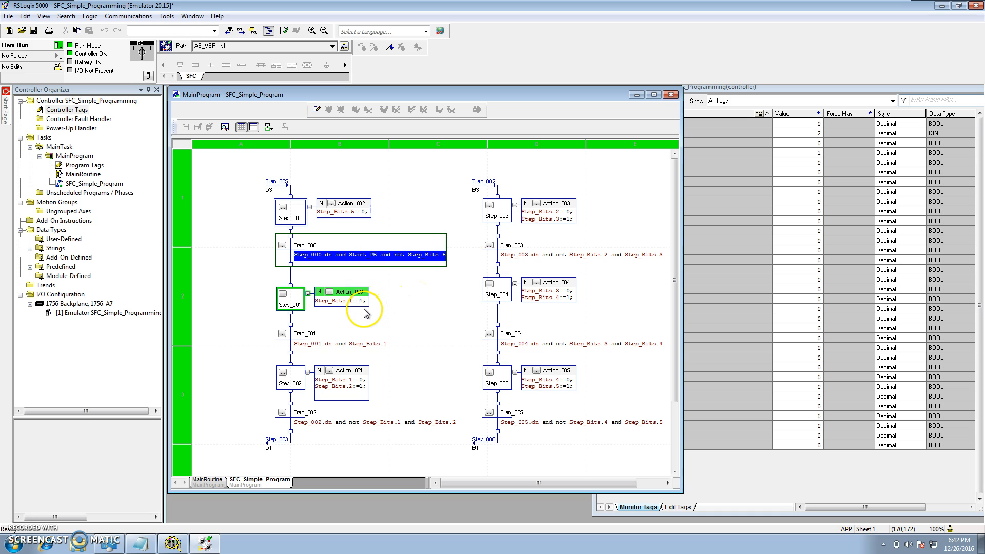
mouse_move(314, 345)
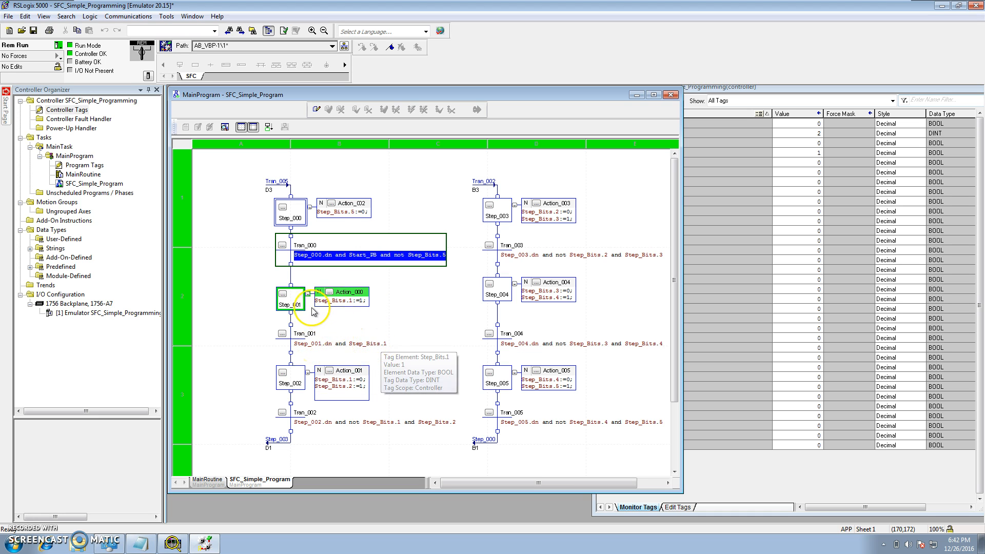
- Bring up step properties showing Step_000's 10000 ms timer preset
double_click(290, 304)
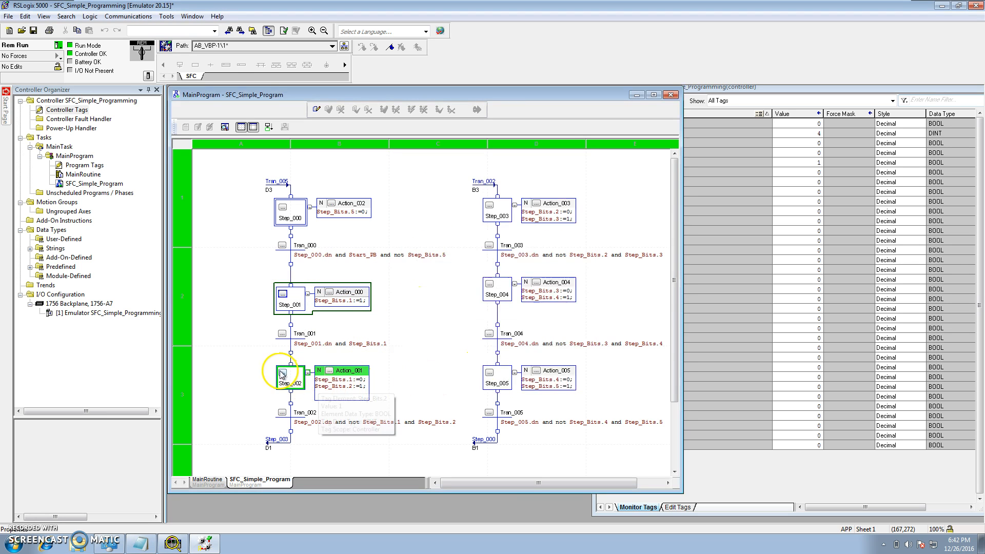
double_click(289, 374)
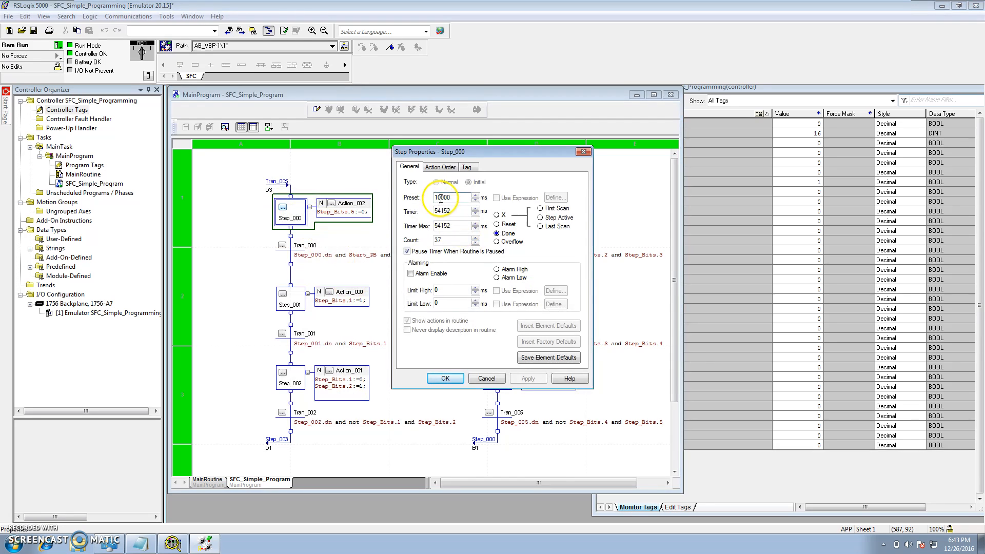
- Set the timer preset of Step_000 and Step_001 to 5000 ms
text(5000)
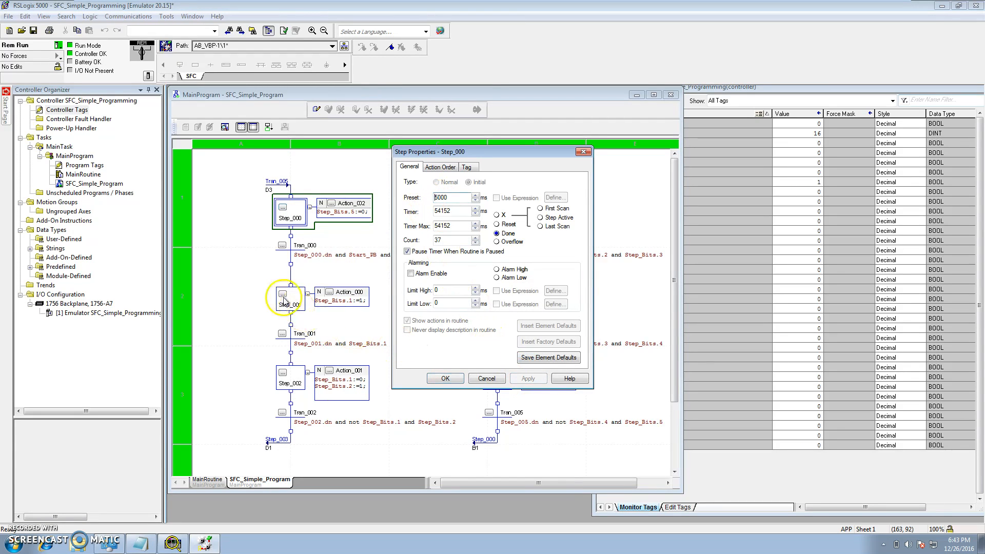
click(289, 297)
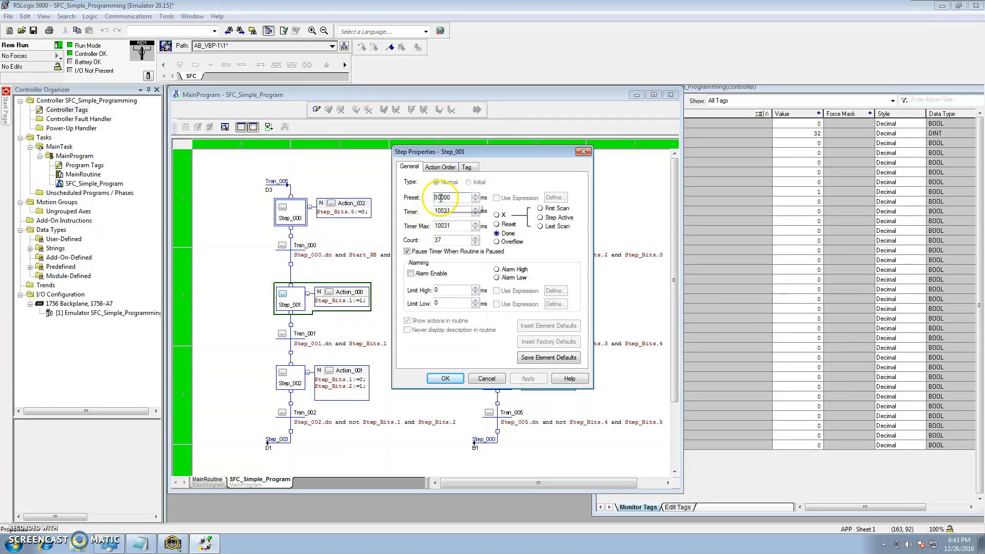
text(5000)
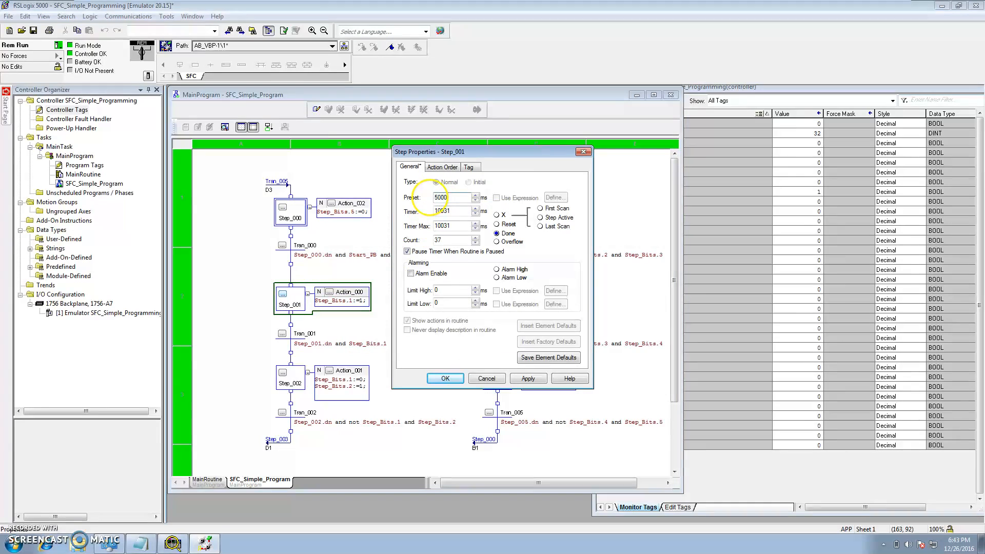
click(445, 378)
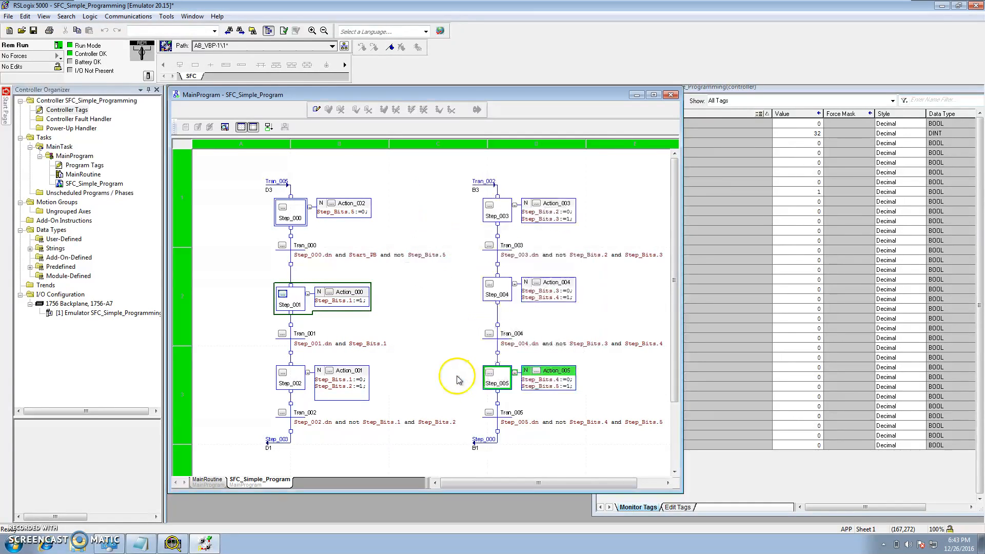
- Set the timer preset of Step_002 through Step_005 to 5000 ms
double_click(290, 376)
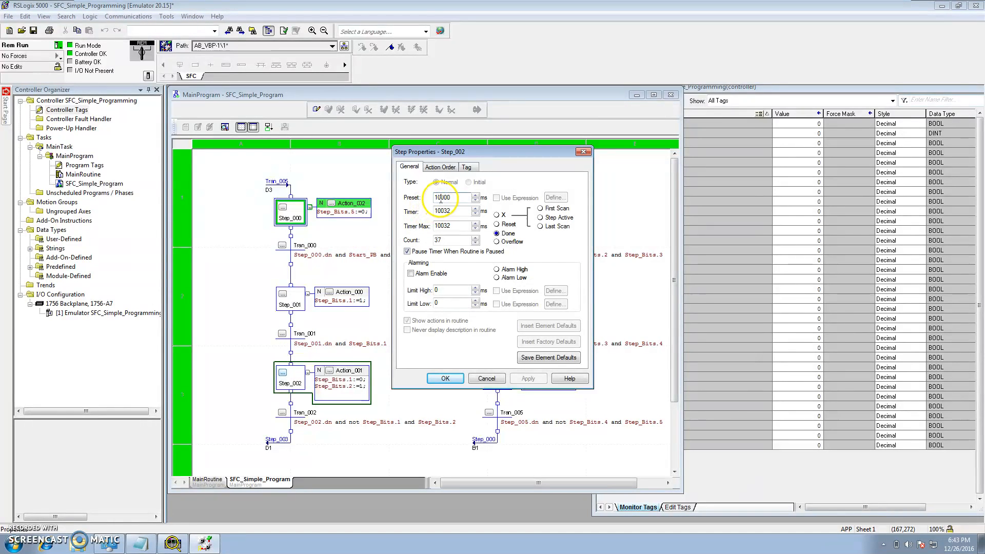
text(000)
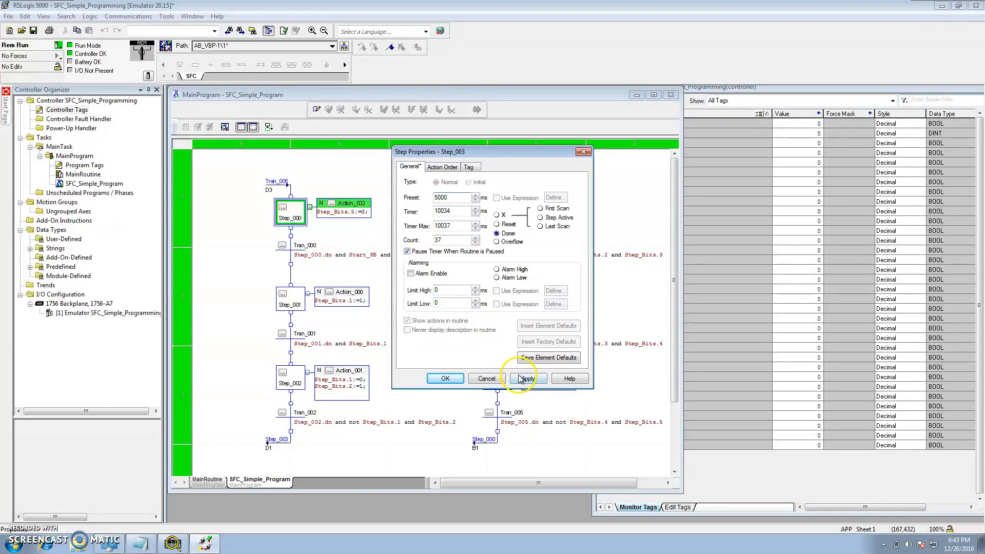
click(529, 378)
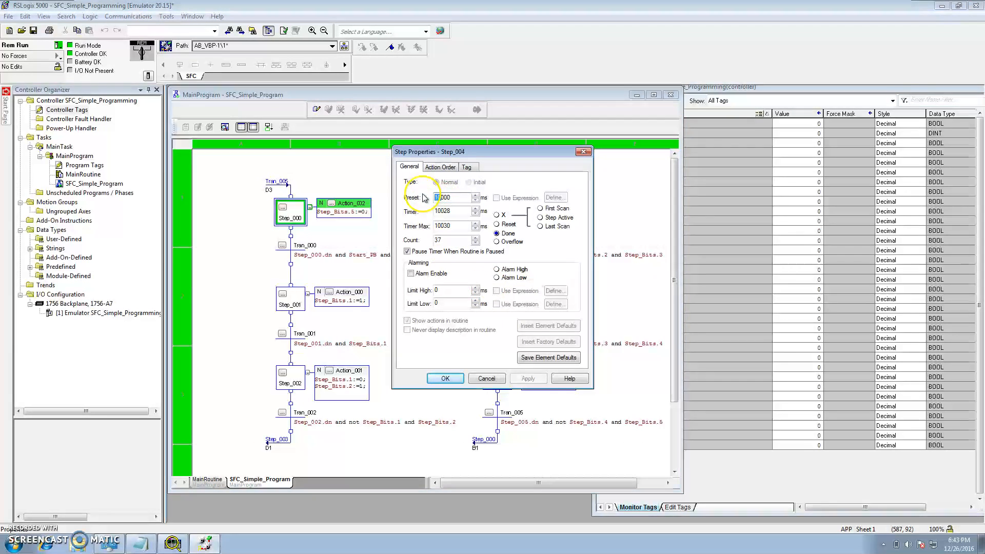
click(528, 377)
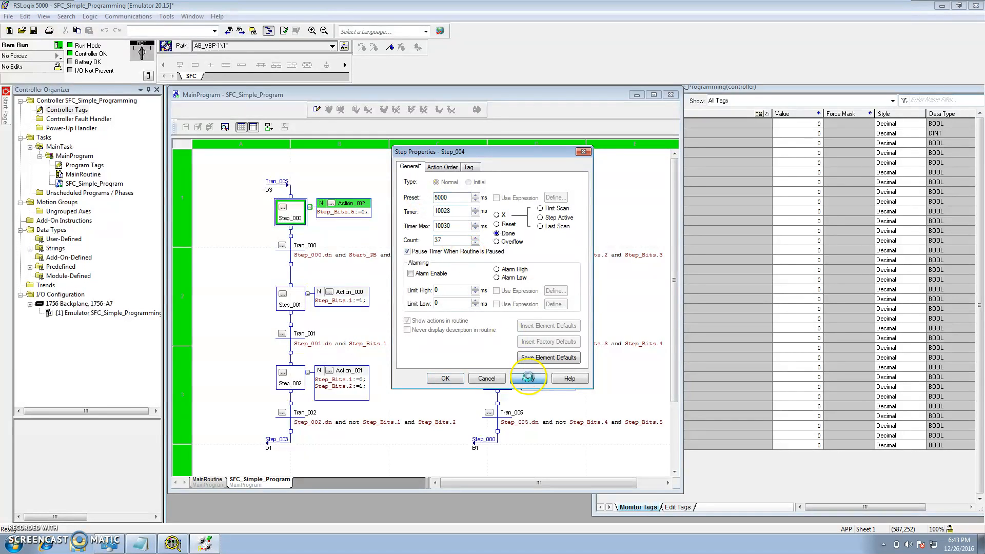
click(529, 378)
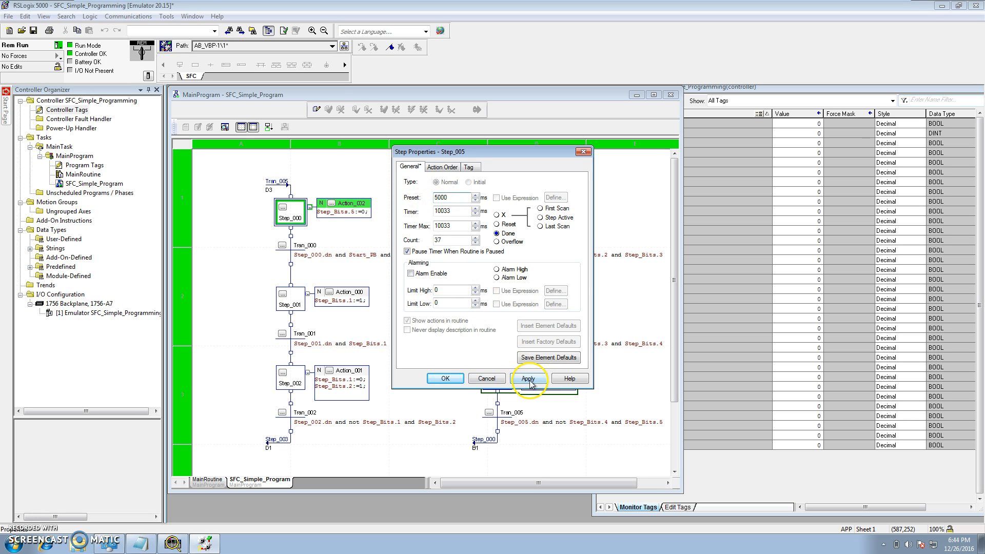
click(446, 377)
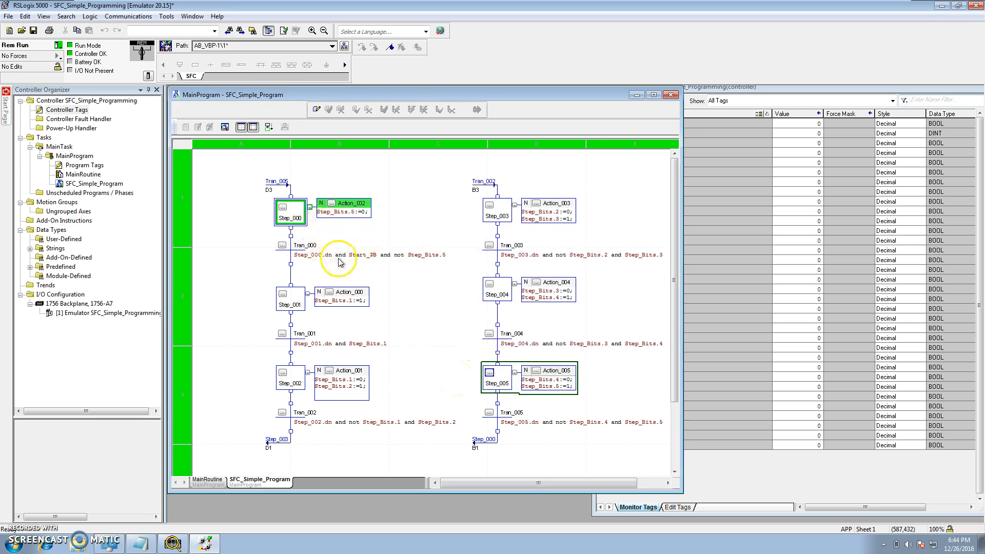
mouse_move(821, 127)
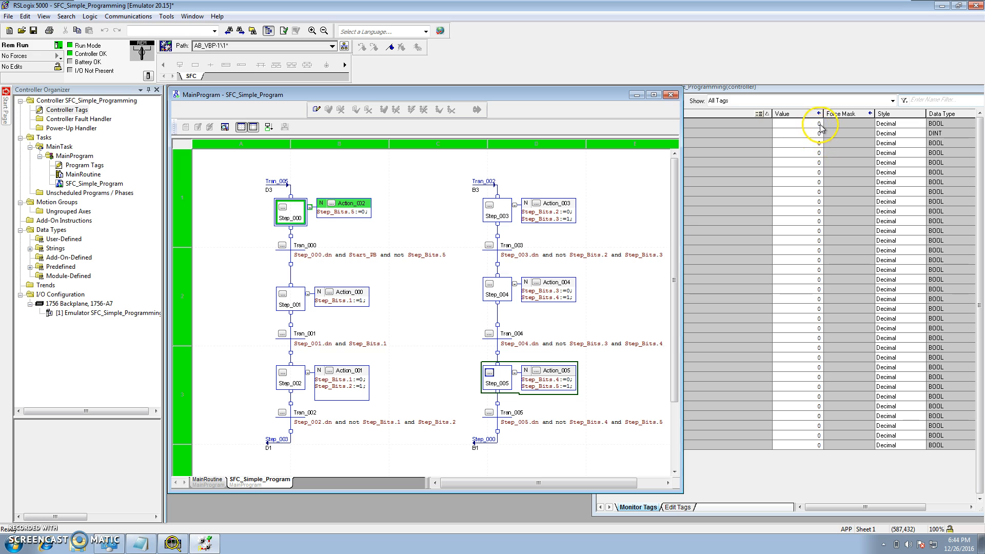
- Monitor Start_PB from transition Tran_000 in the Controller Tags window
click(352, 254)
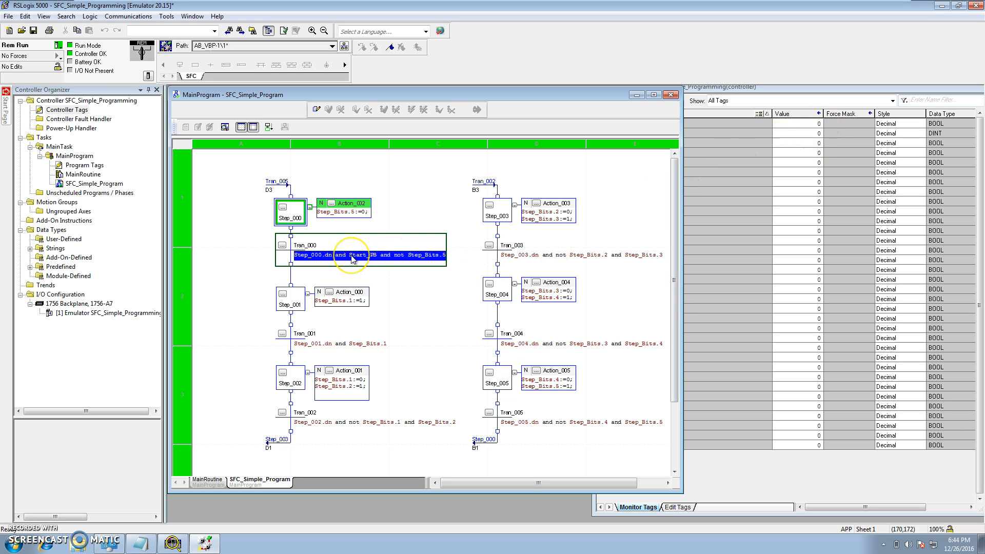
right_click(357, 255)
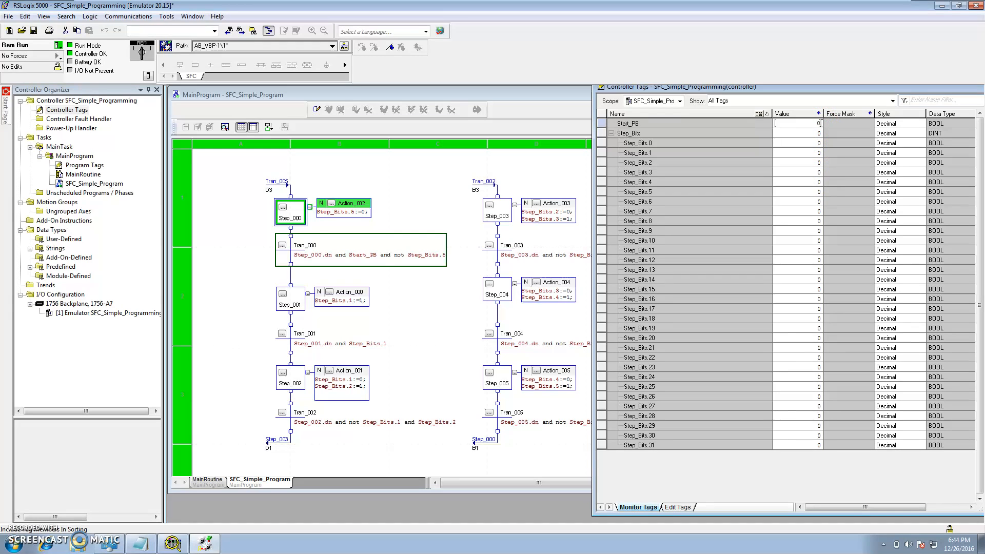
- Turn Start_PB on in the tag monitor so the sequence runs, and bring the chart forward
click(814, 123)
text(1)
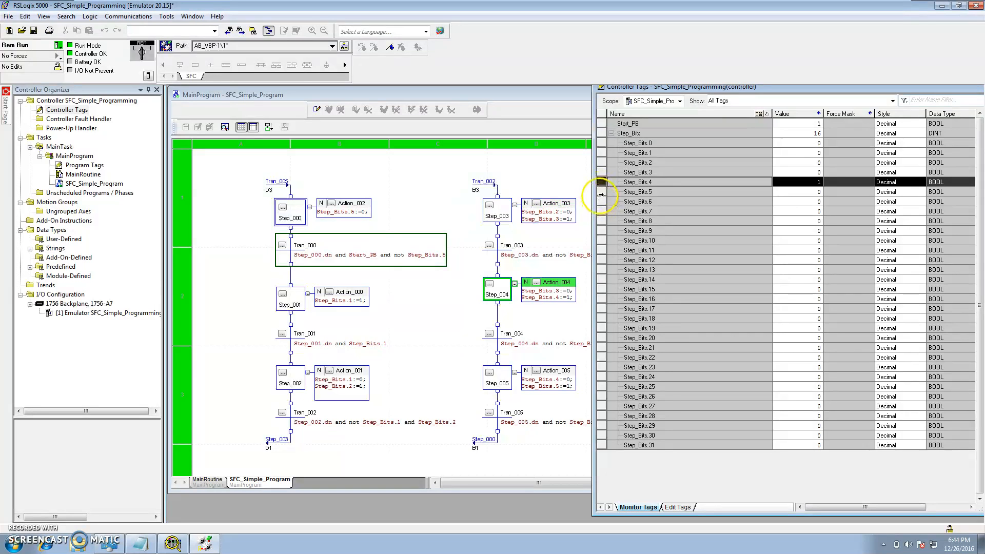
click(636, 191)
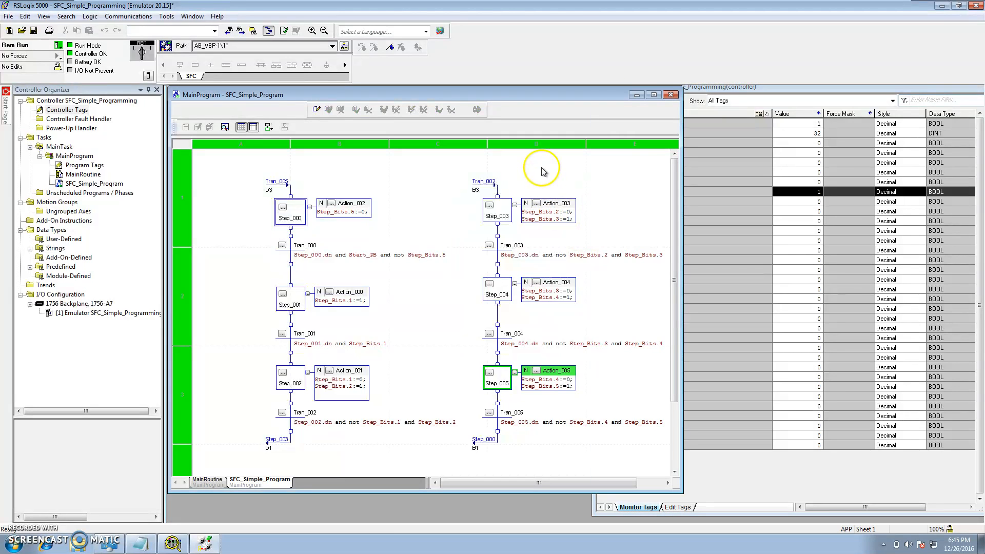
mouse_move(535, 291)
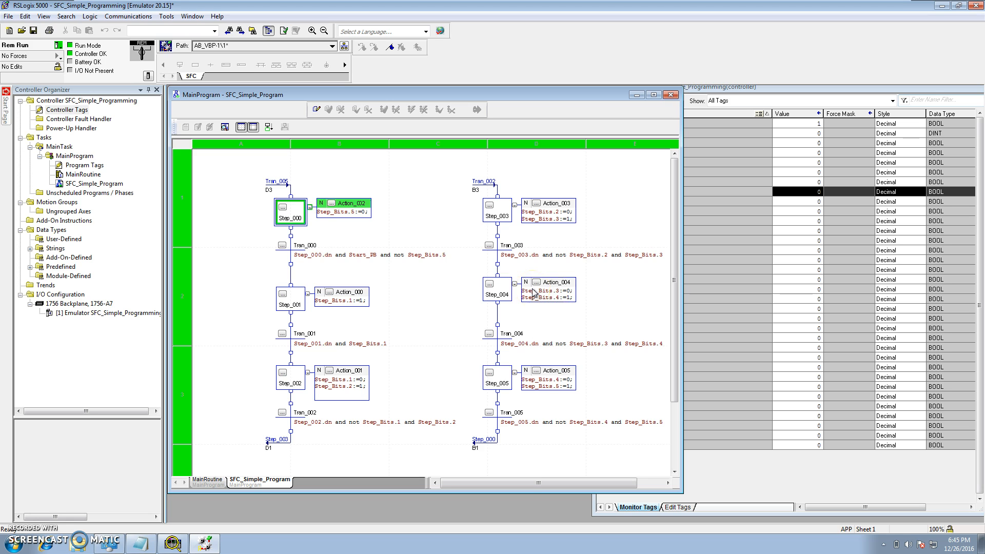
mouse_move(559, 242)
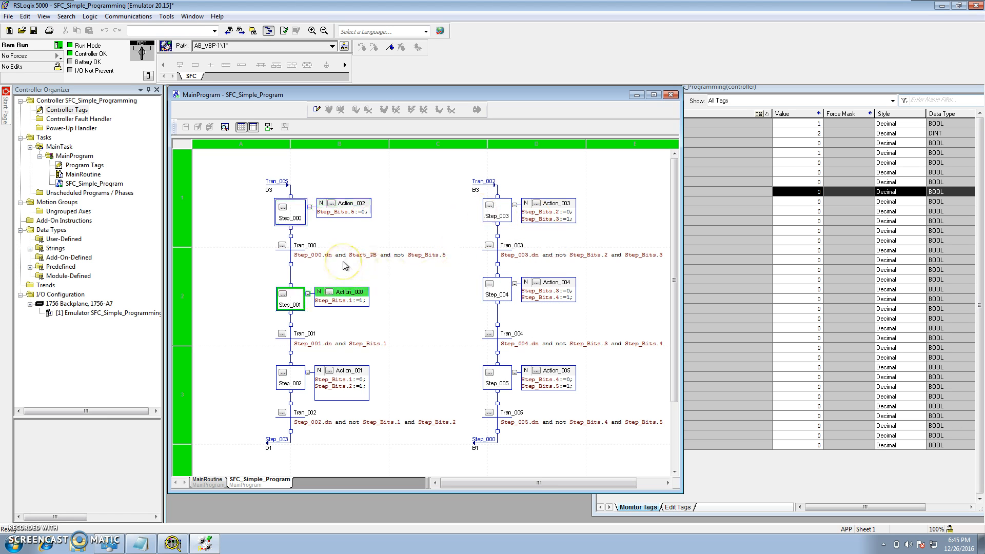
mouse_move(317, 261)
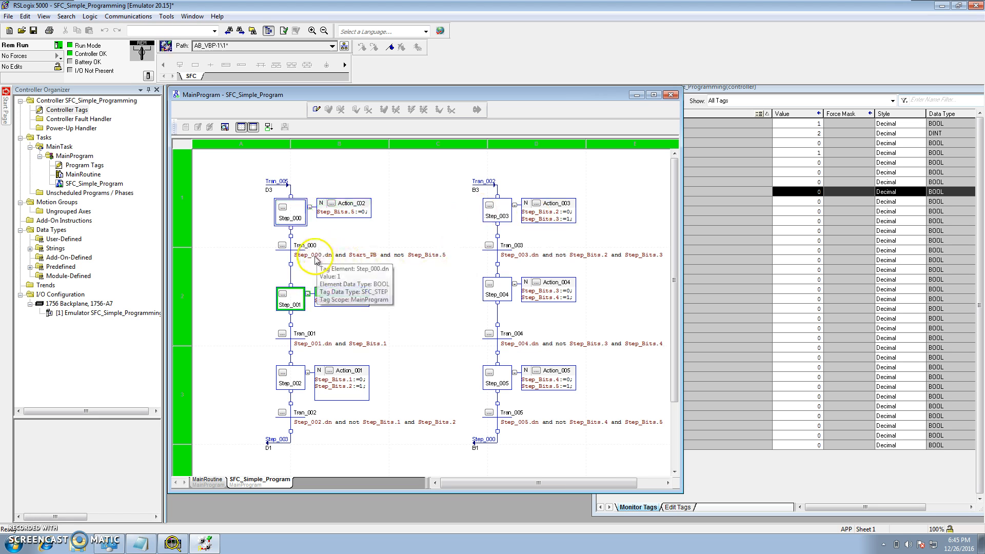
mouse_move(293, 218)
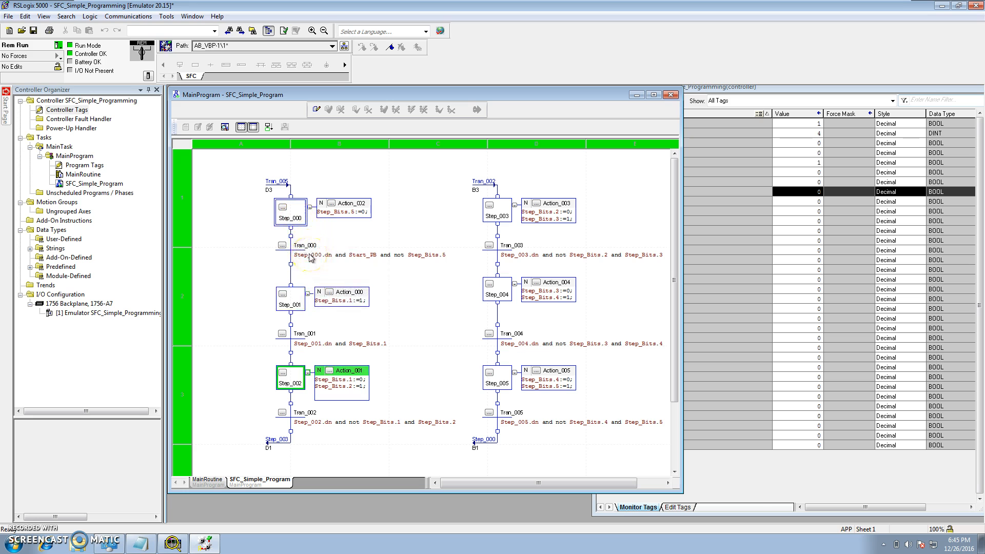
mouse_move(367, 255)
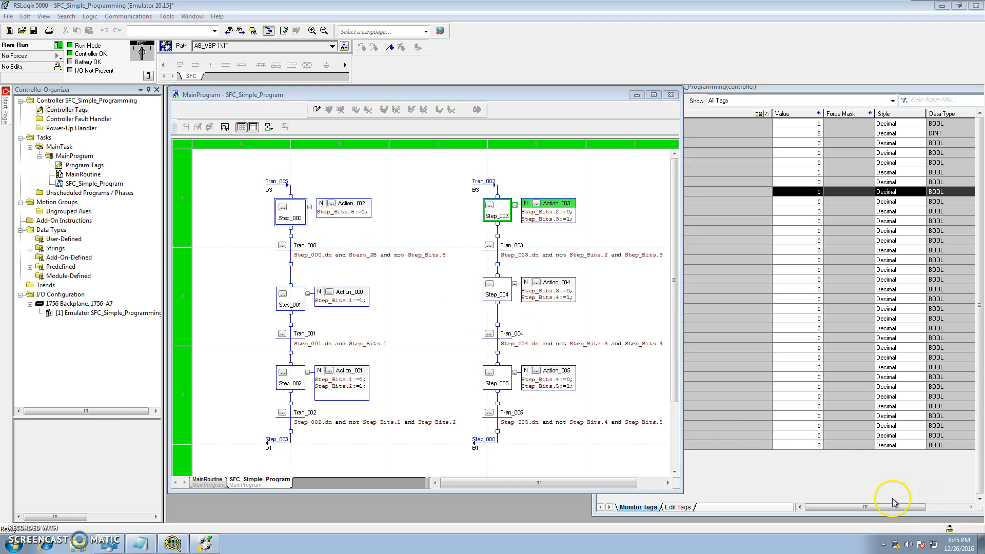
mouse_move(314, 267)
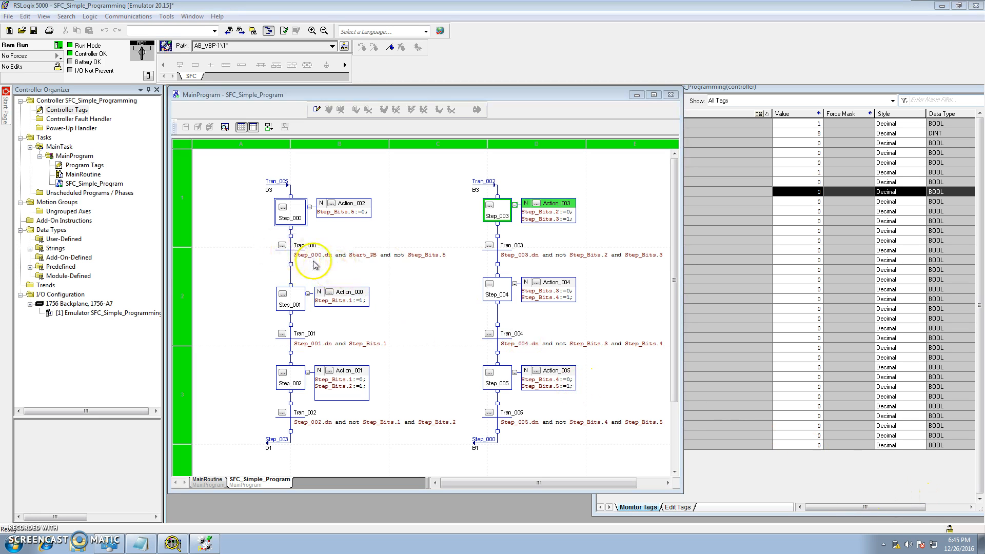
mouse_move(363, 258)
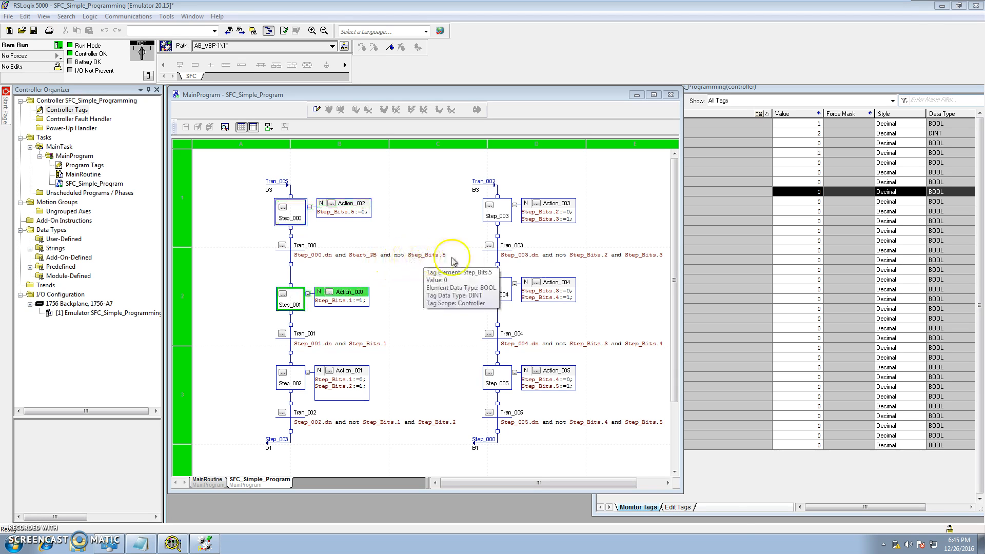
mouse_move(466, 263)
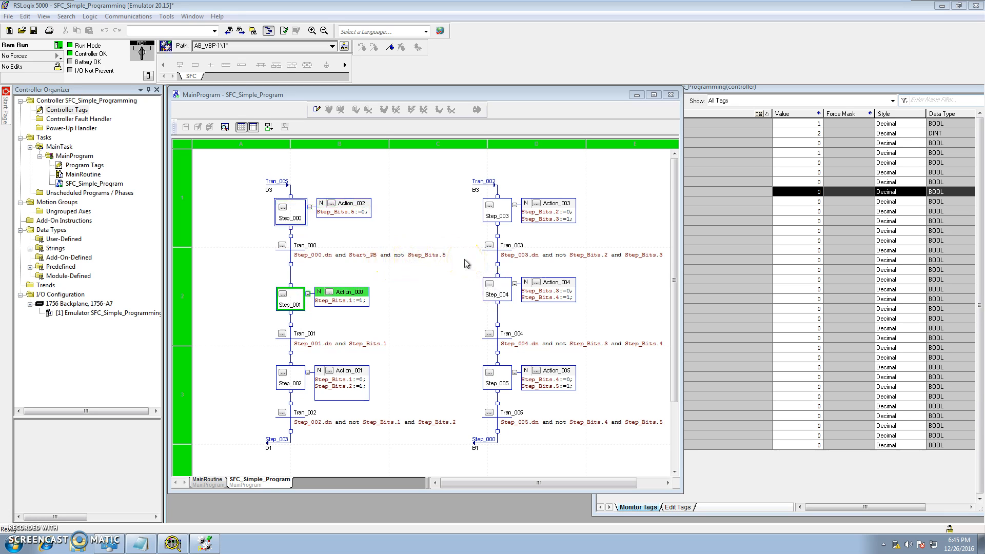
mouse_move(421, 264)
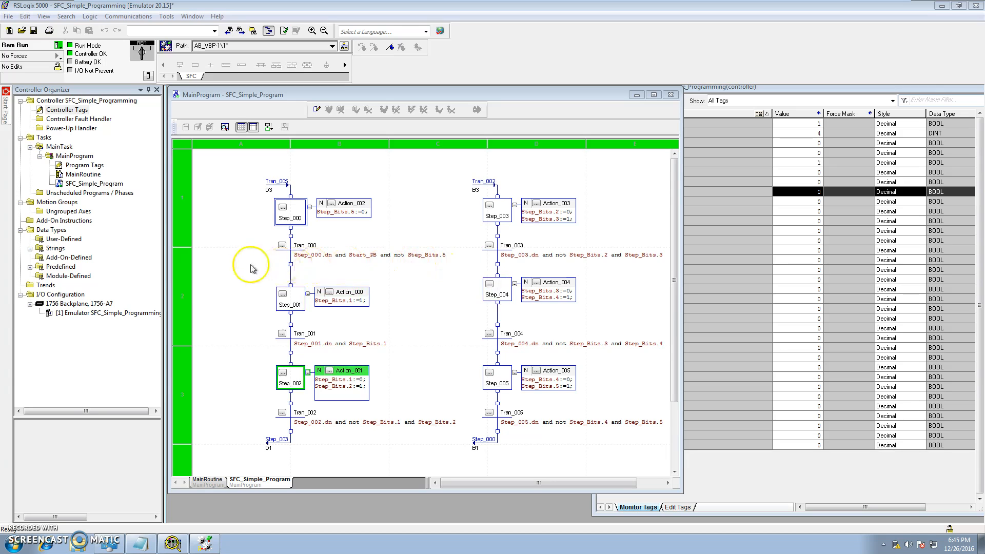
mouse_move(349, 291)
text(2)
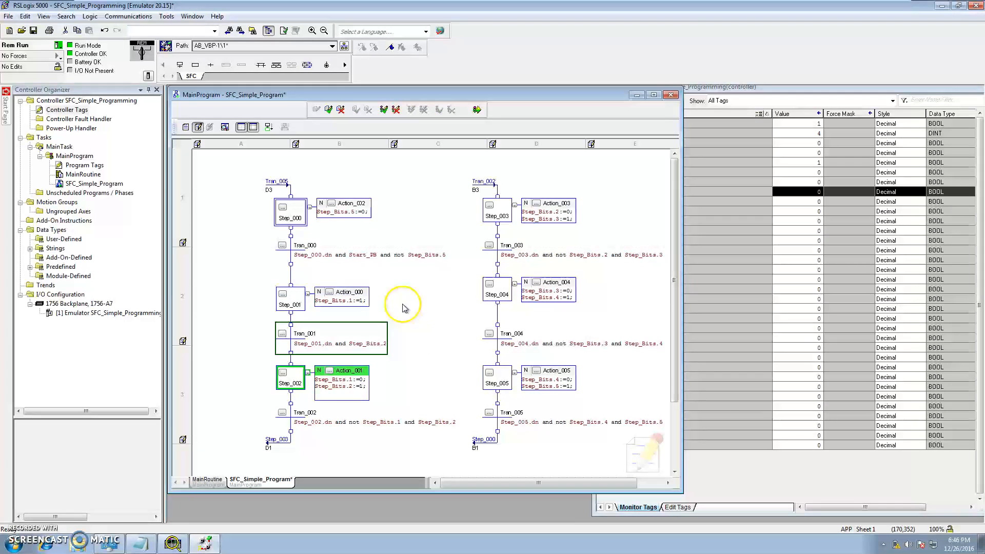
- Finalize the Tran_001 condition Step_001.dn and Step_Bits.2 as an online edit
click(476, 109)
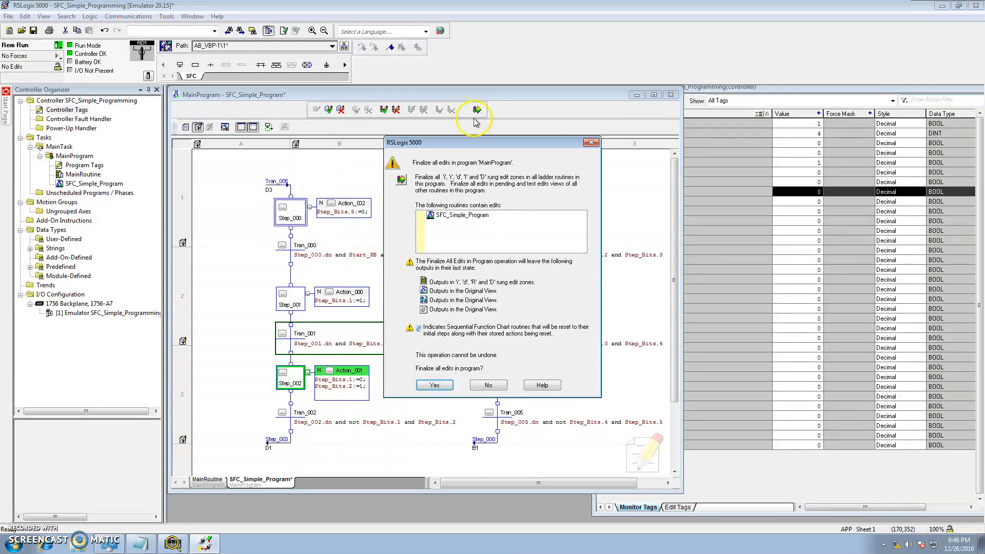
click(434, 385)
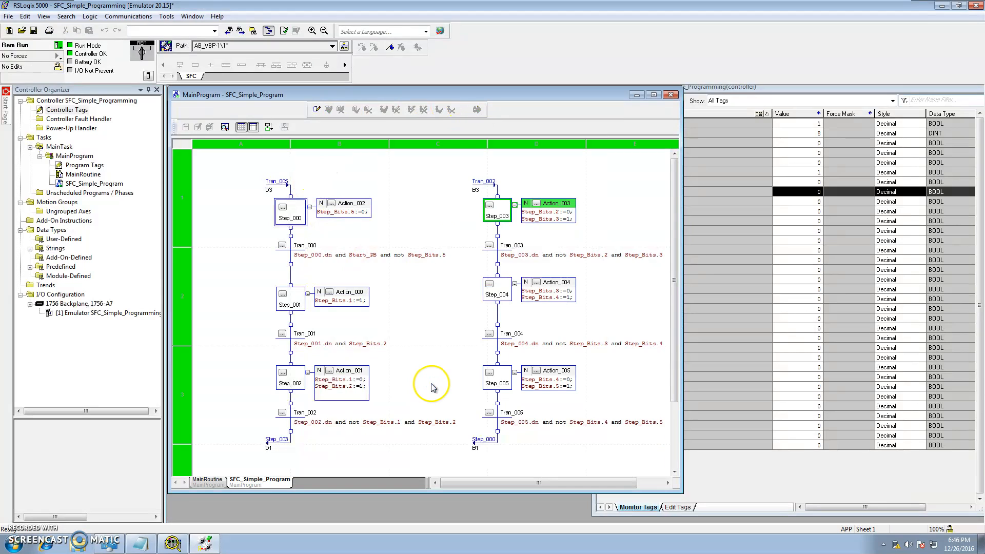
mouse_move(411, 267)
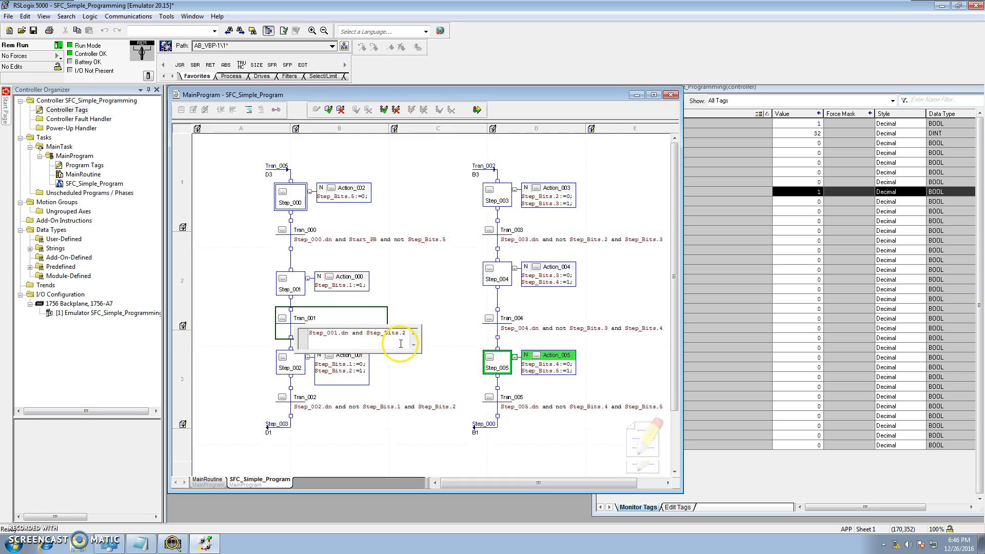
mouse_move(392, 333)
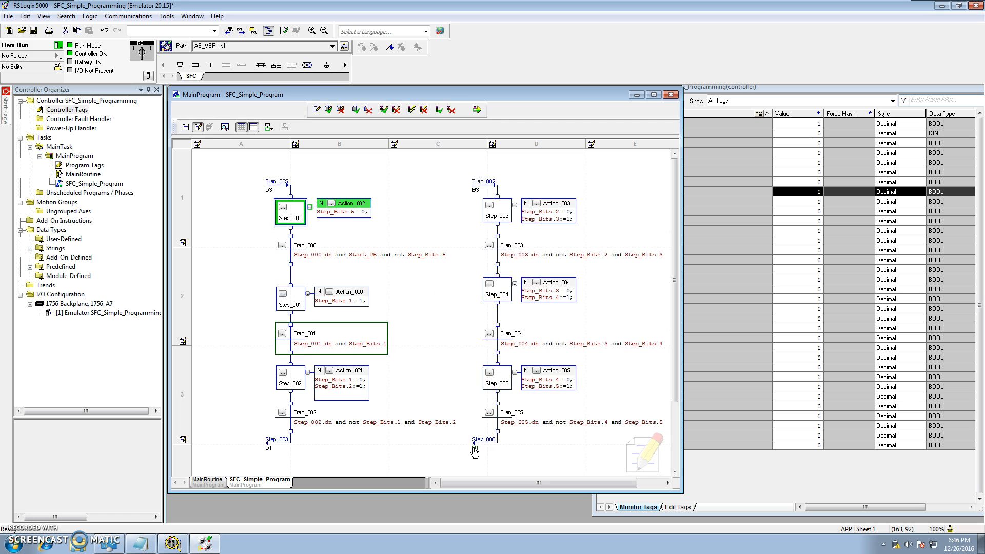
- Delete the wire from Tran_005 back to Step_000 and finalize the edit online
right_click(474, 451)
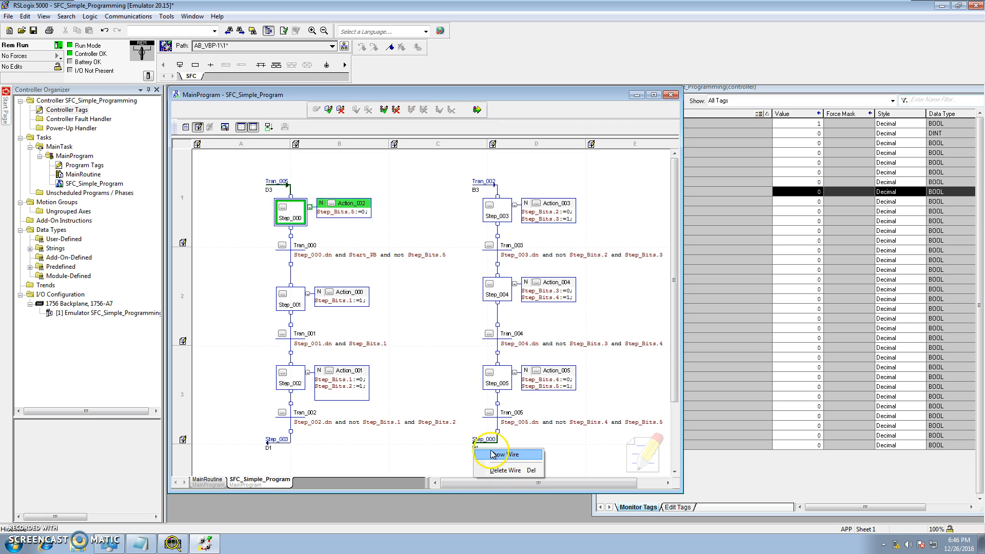
click(503, 455)
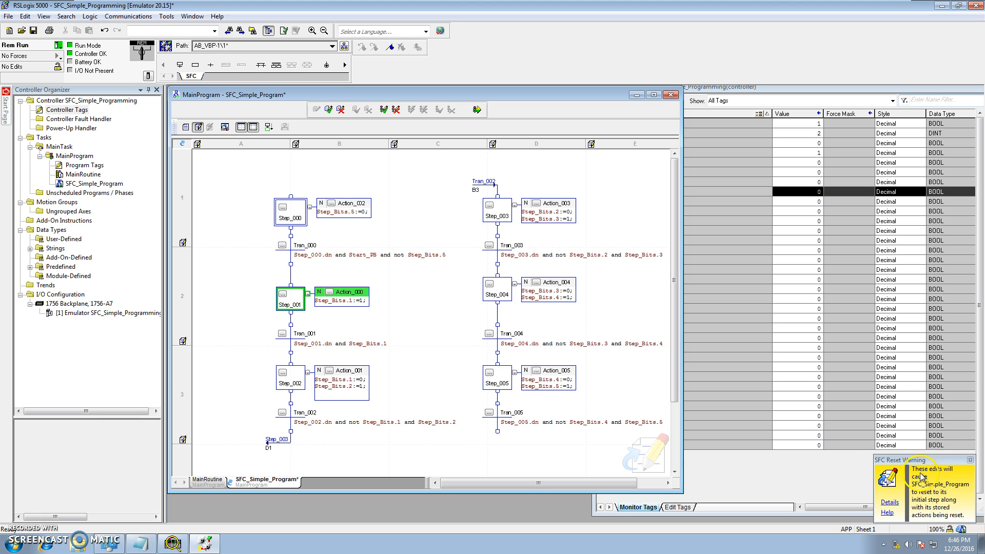
mouse_move(934, 505)
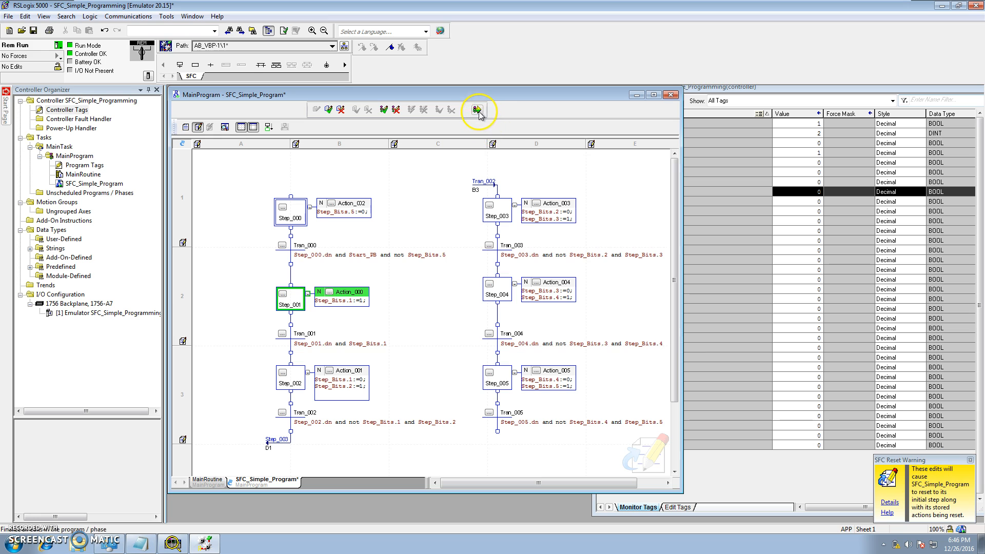
click(476, 108)
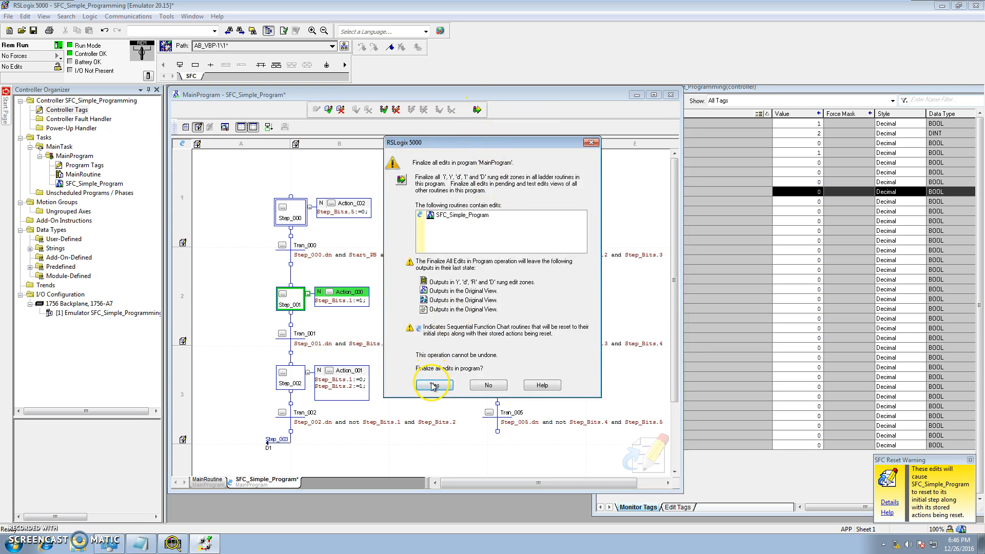
click(433, 385)
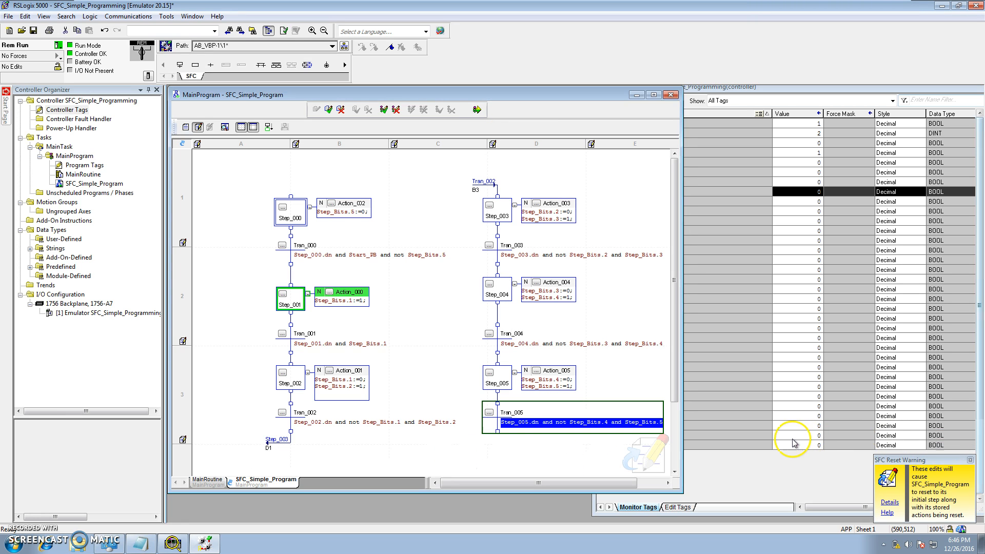
mouse_move(480, 458)
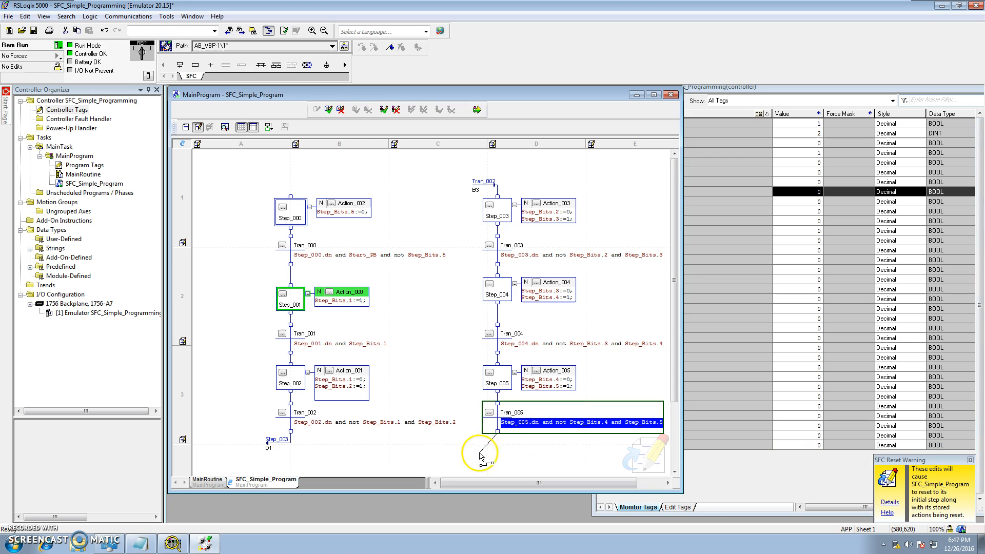
- Draw a new pending wire from Tran_005 up to Step_000
drag(481, 452, 296, 201)
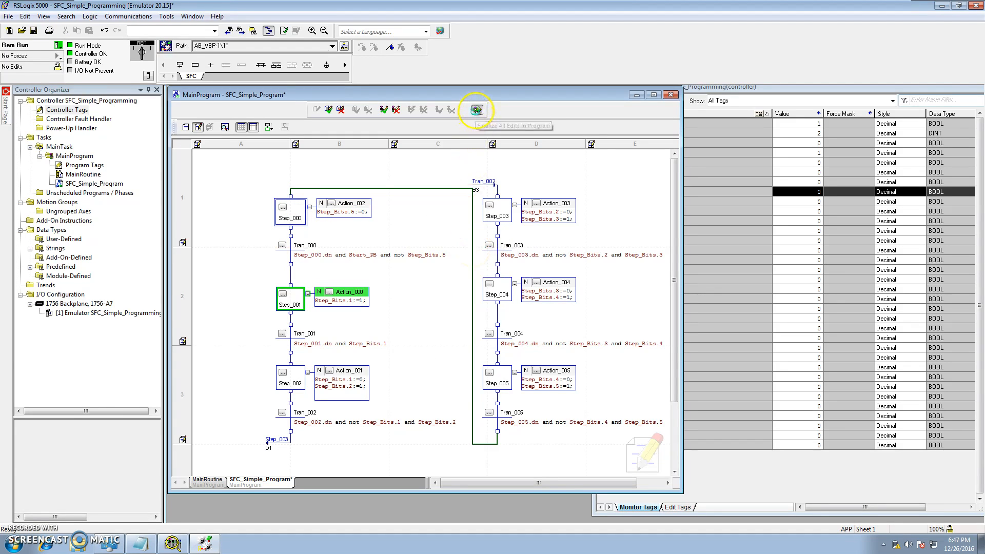
- Finalize the direct wire edit, then finalize the restored Tran_005 jump connection to Step_000
click(476, 108)
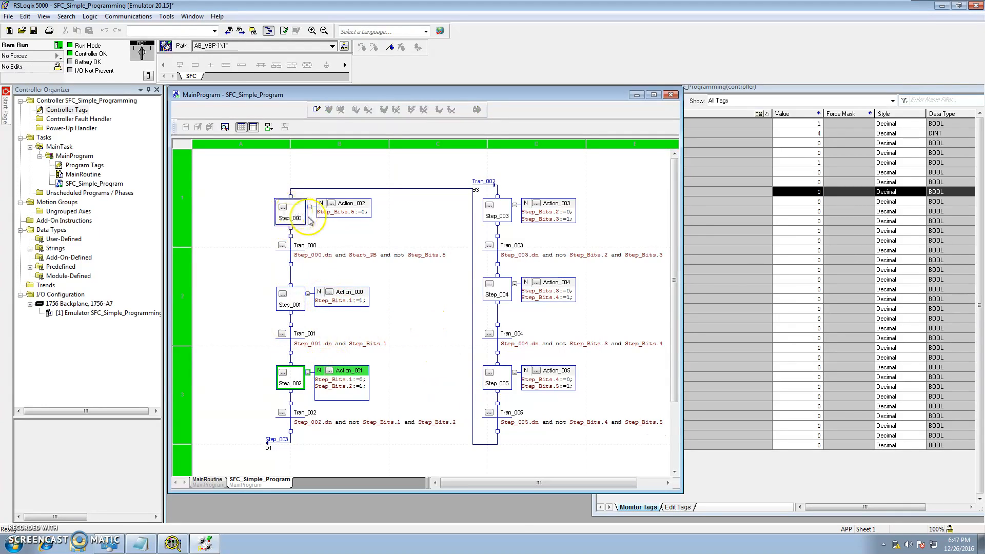
mouse_move(453, 404)
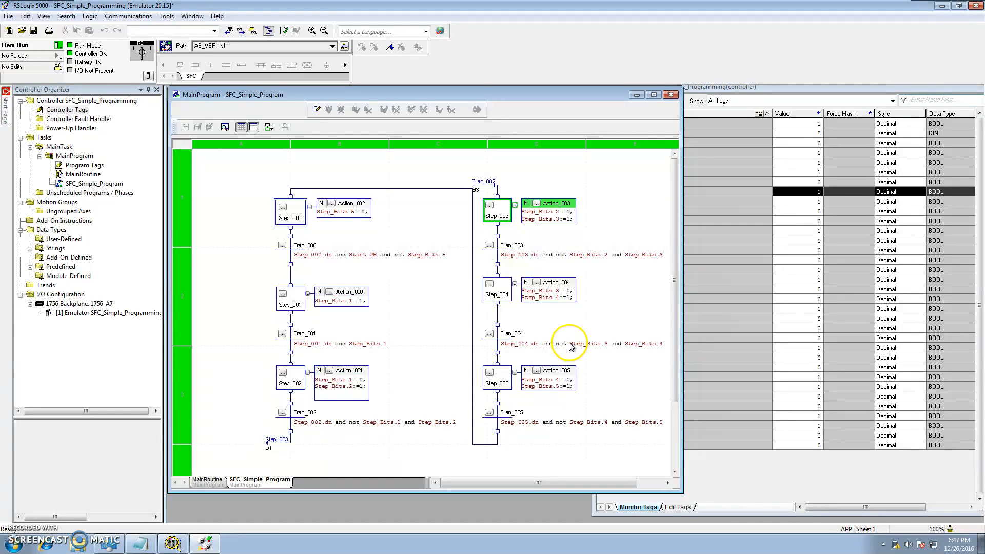
mouse_move(478, 256)
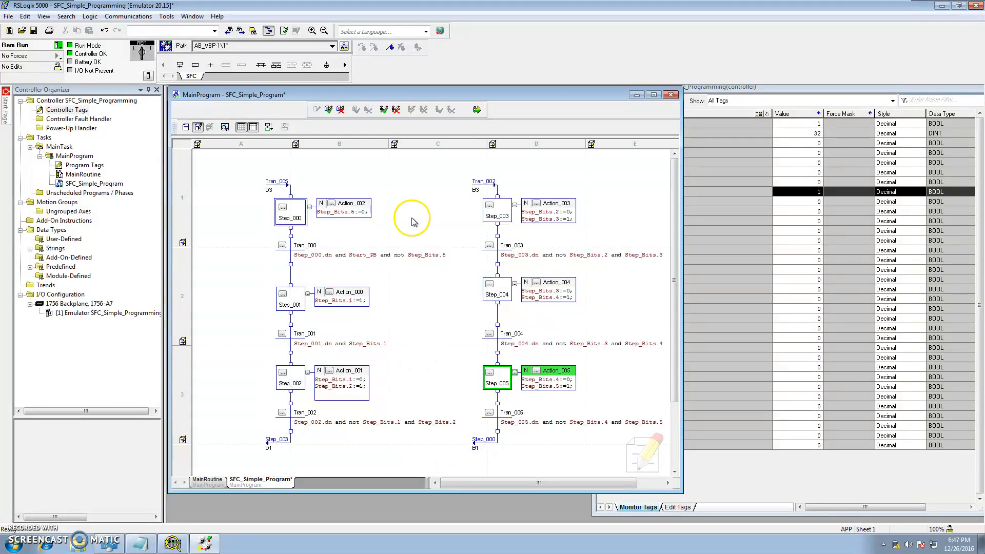
mouse_move(476, 109)
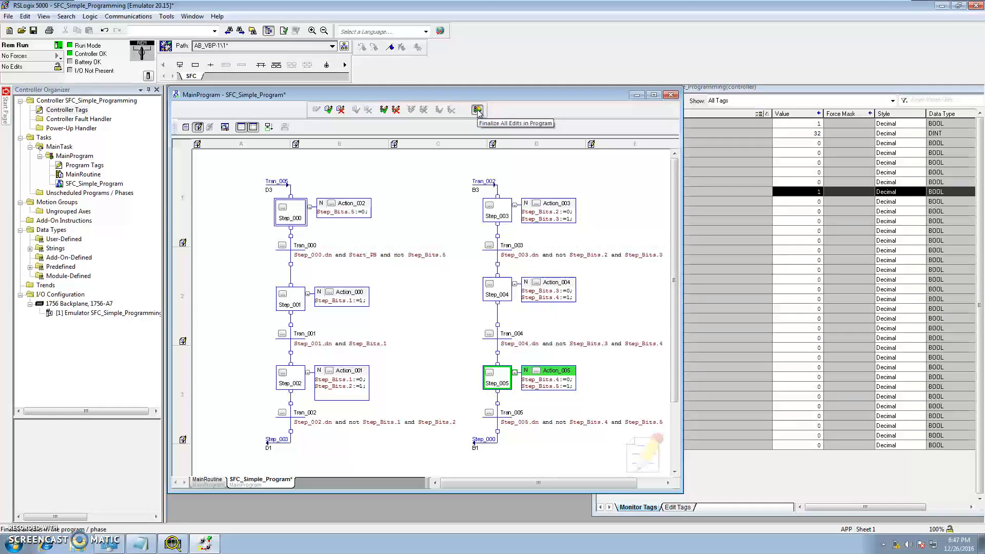
click(476, 109)
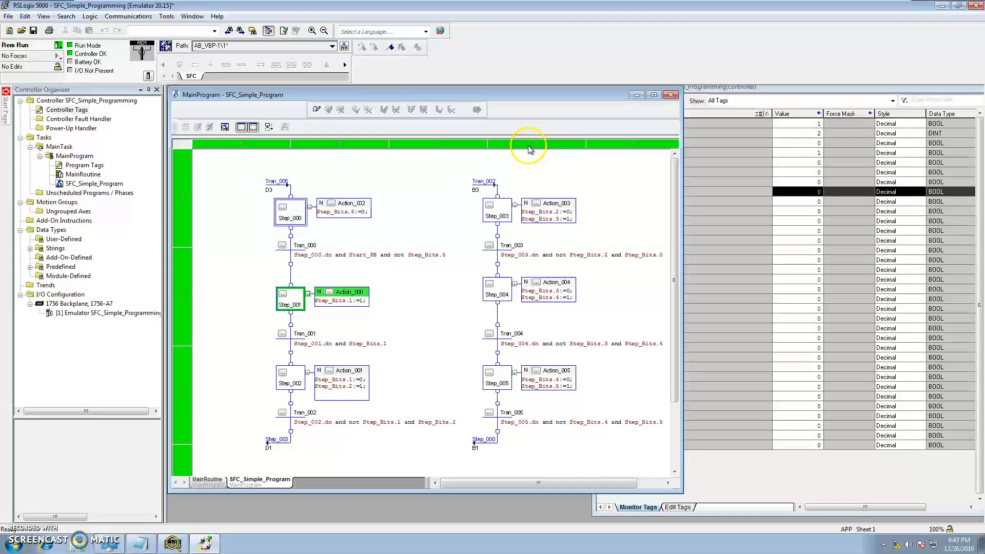
mouse_move(492, 386)
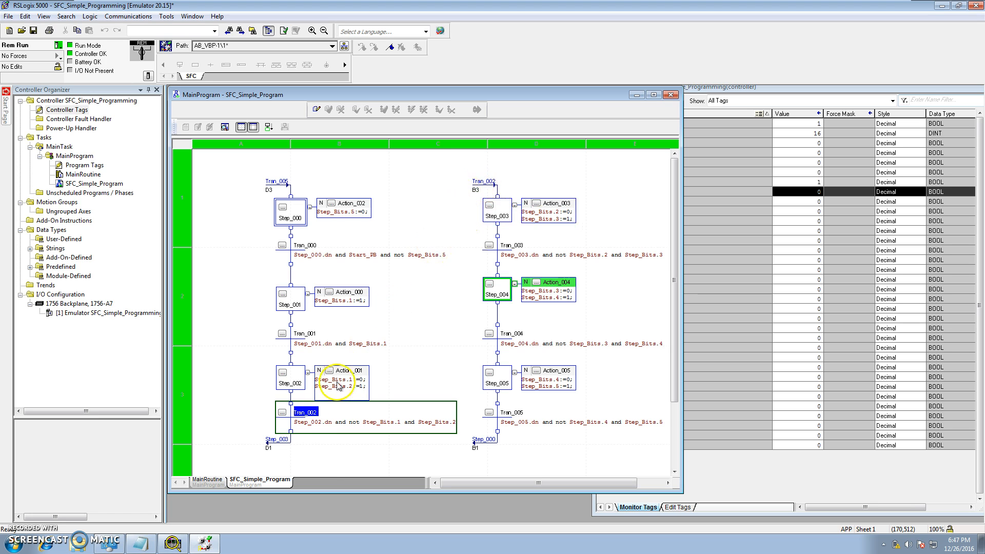
mouse_move(268, 452)
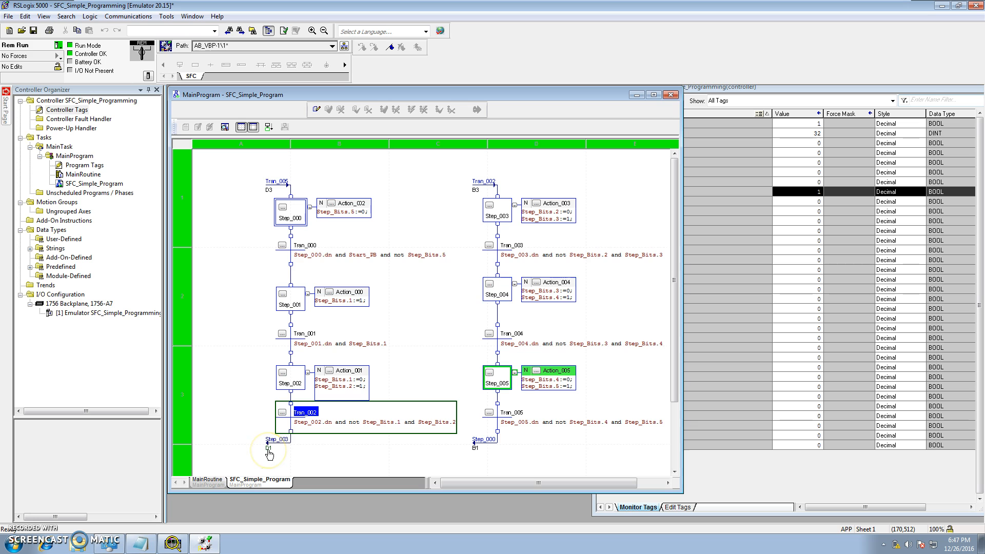
mouse_move(269, 451)
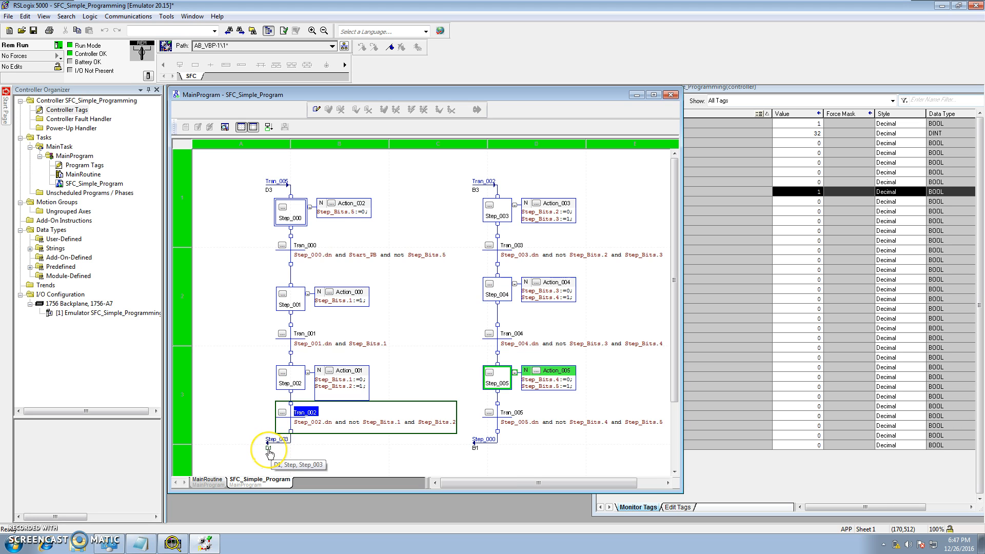
mouse_move(278, 299)
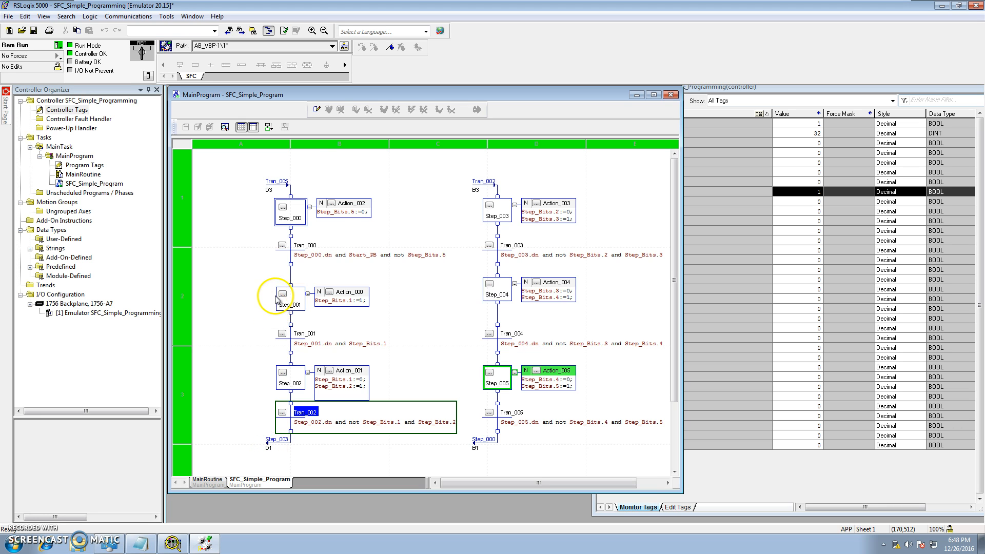